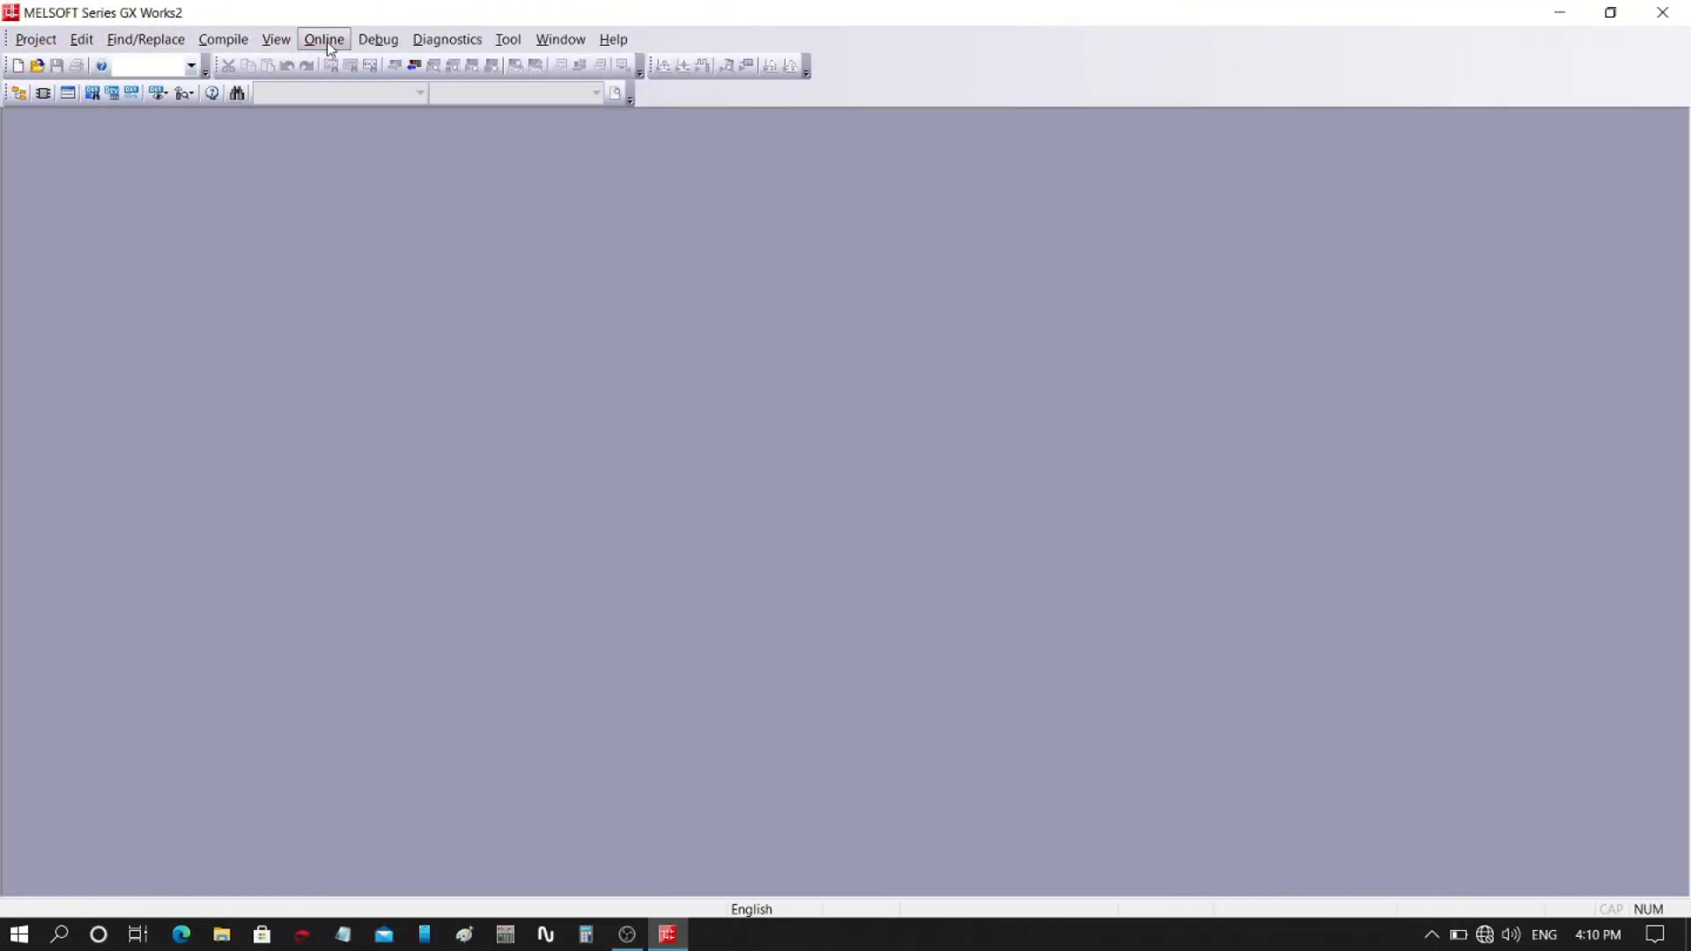
Start a Read from PLC with FXCPU series, then open the Start shortcut menu for Device Manager
click(323, 39)
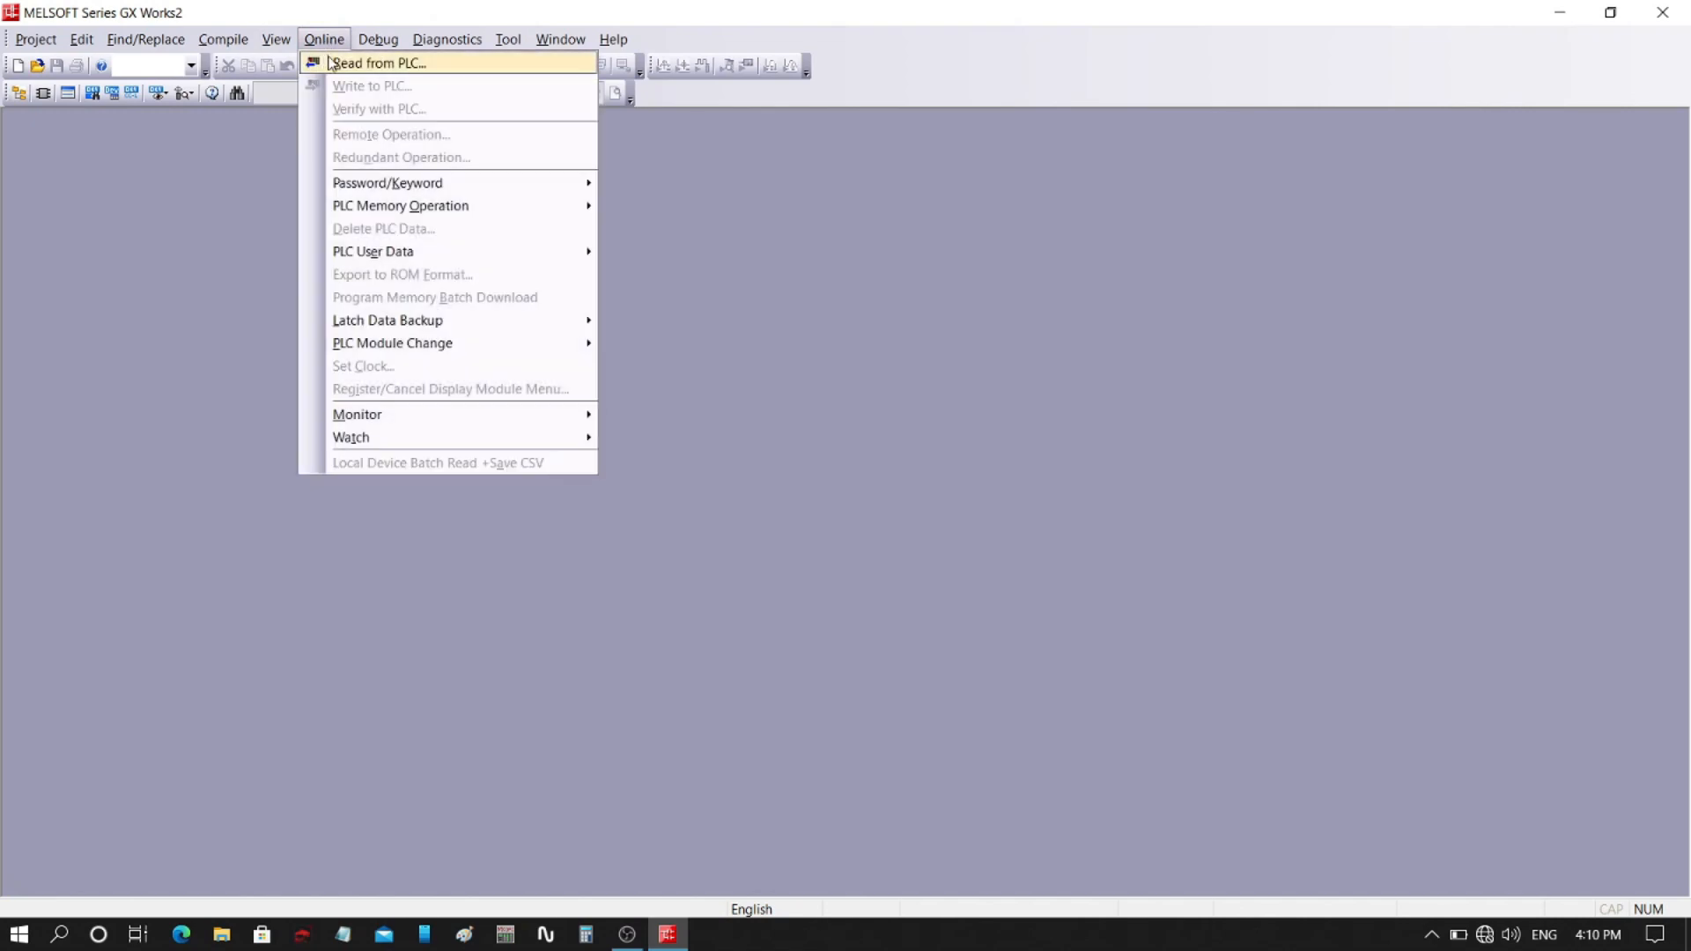
click(375, 62)
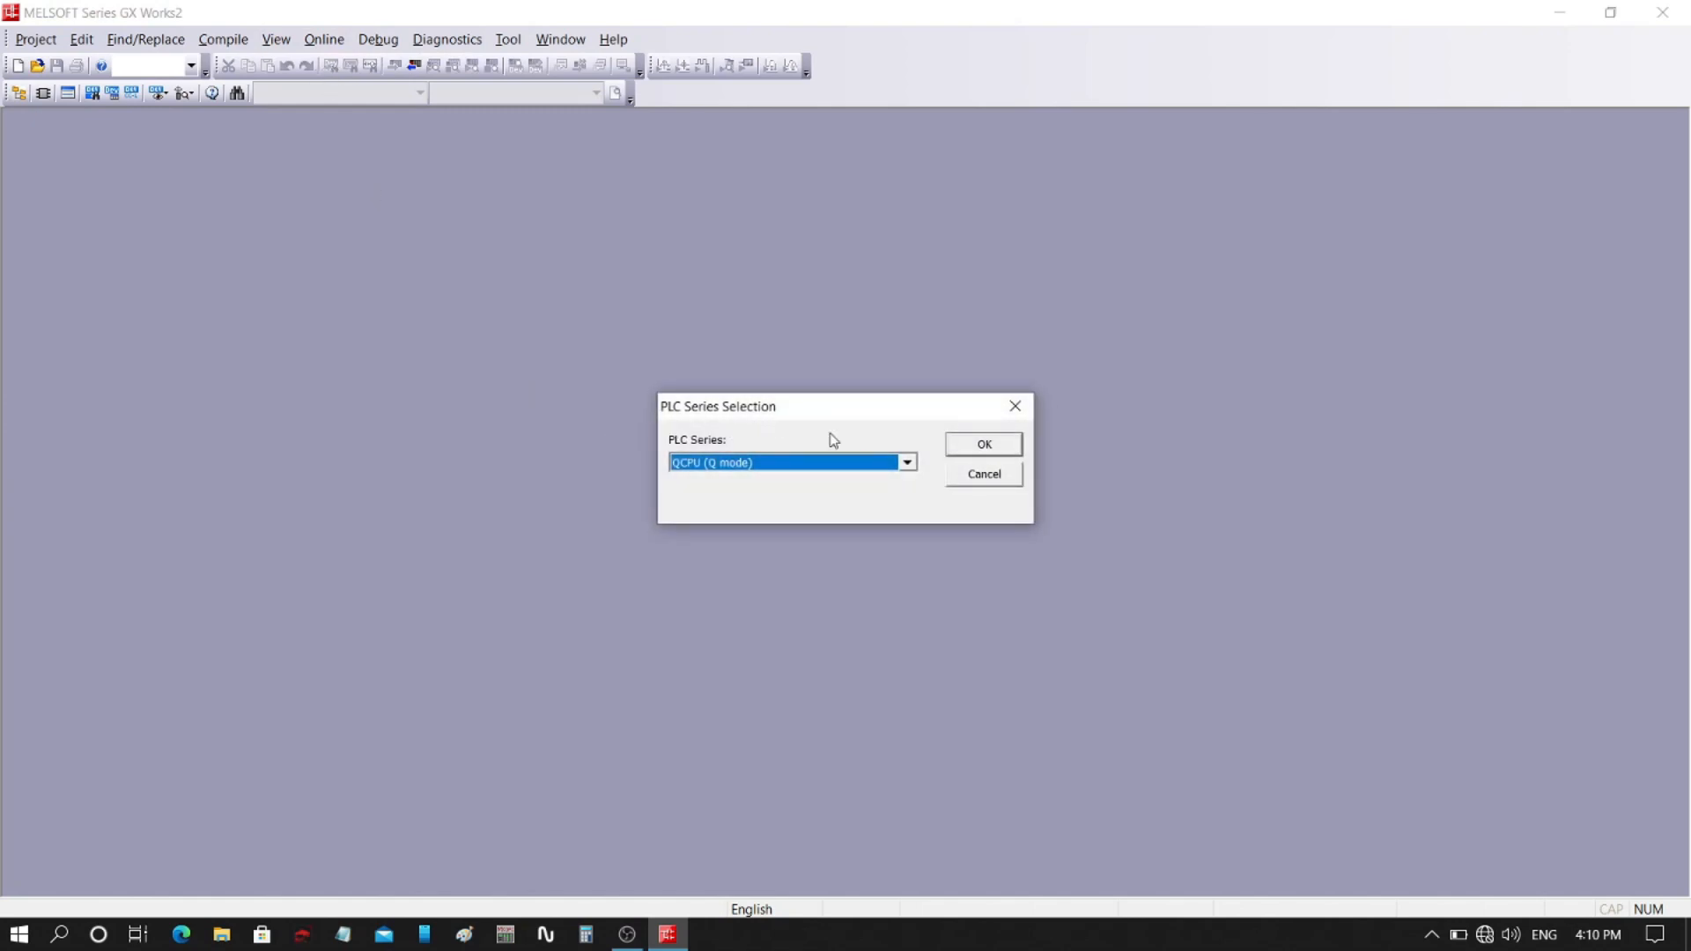
click(907, 463)
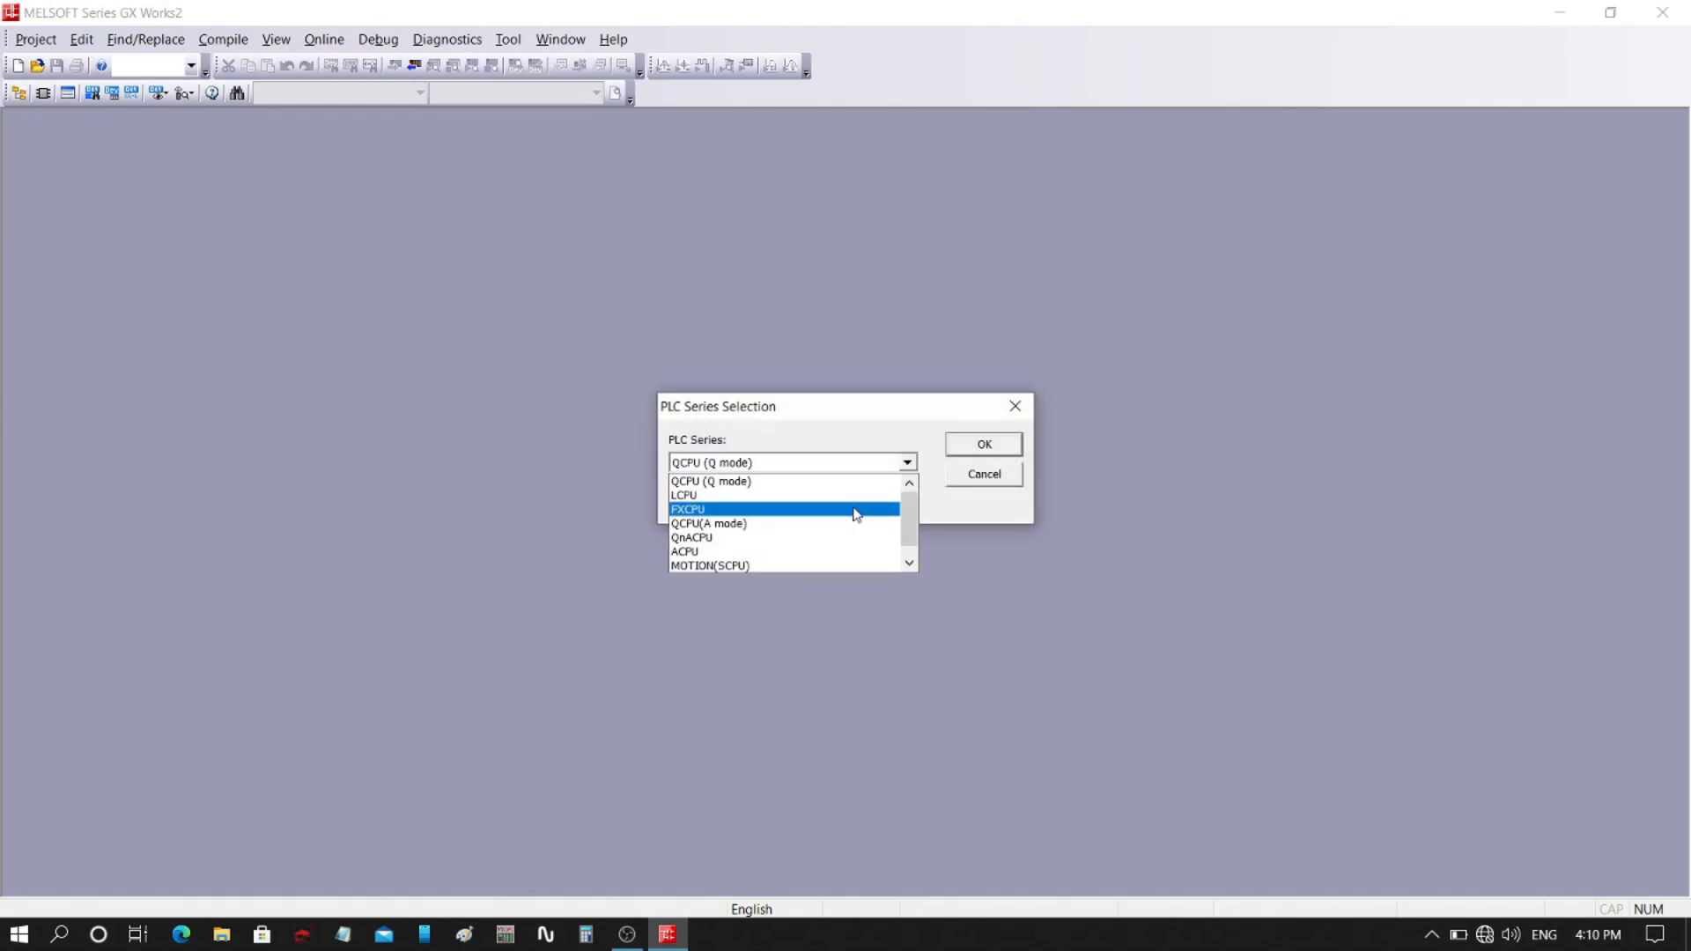
click(981, 443)
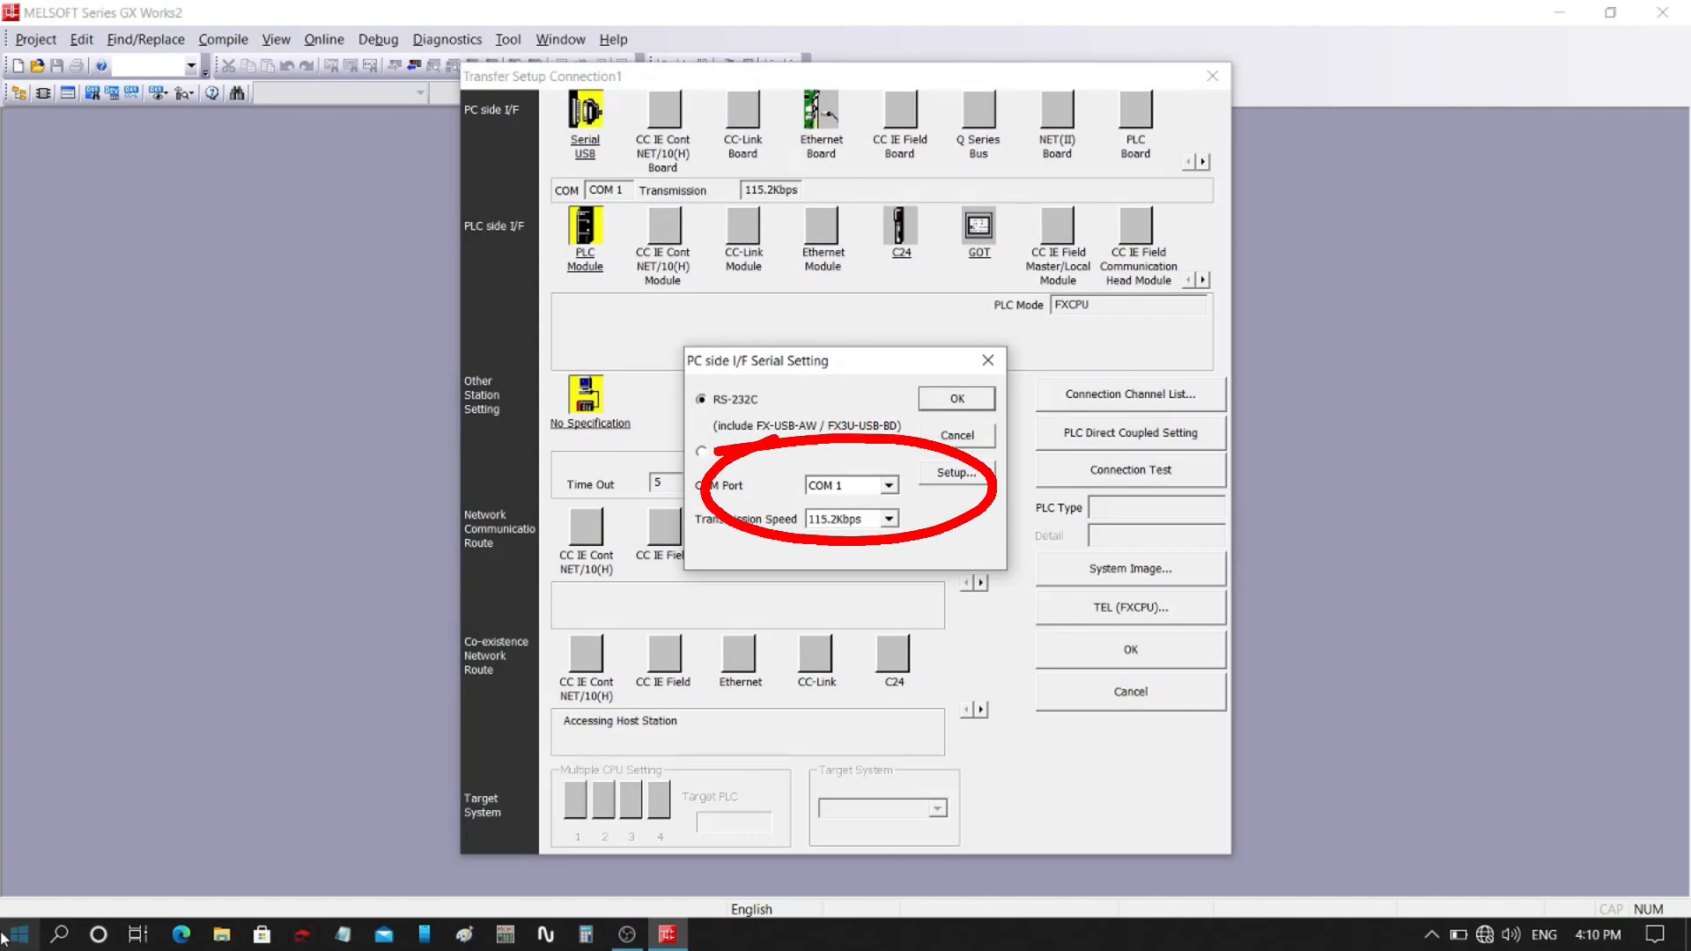
right_click(15, 933)
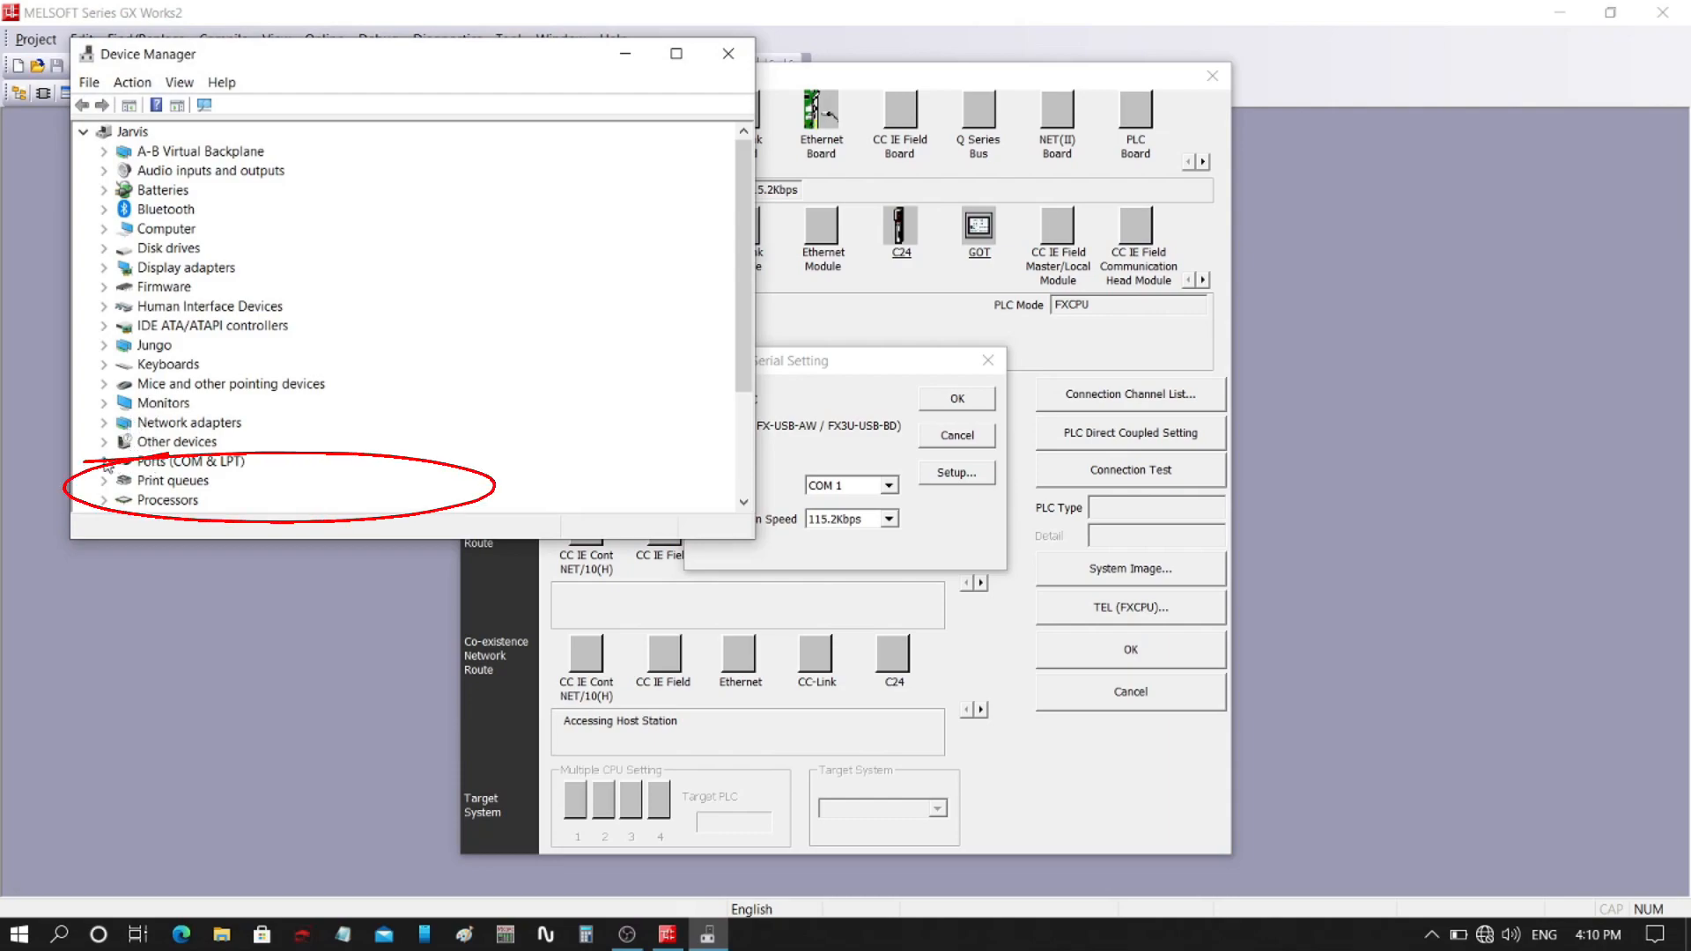
Expand Ports (COM & LPT) in Device Manager to find the PLC cable's COM number
click(104, 461)
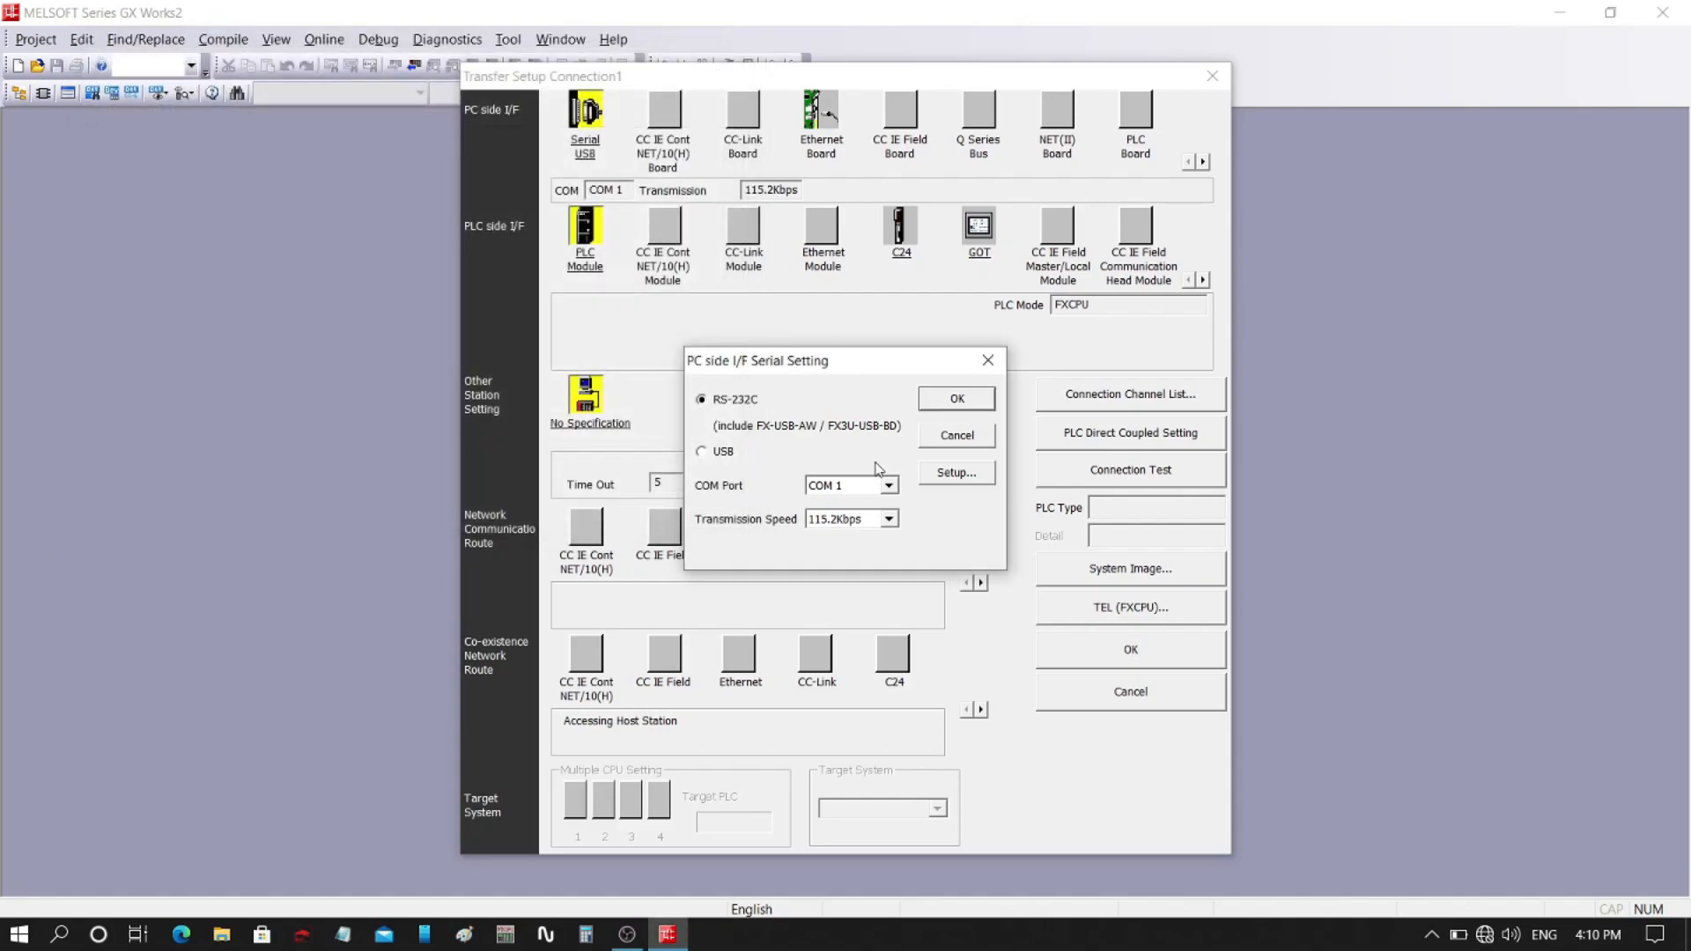
Set the serial port to COM 3 and pass a connection test with the FX2N/FX2NC CPU
click(888, 484)
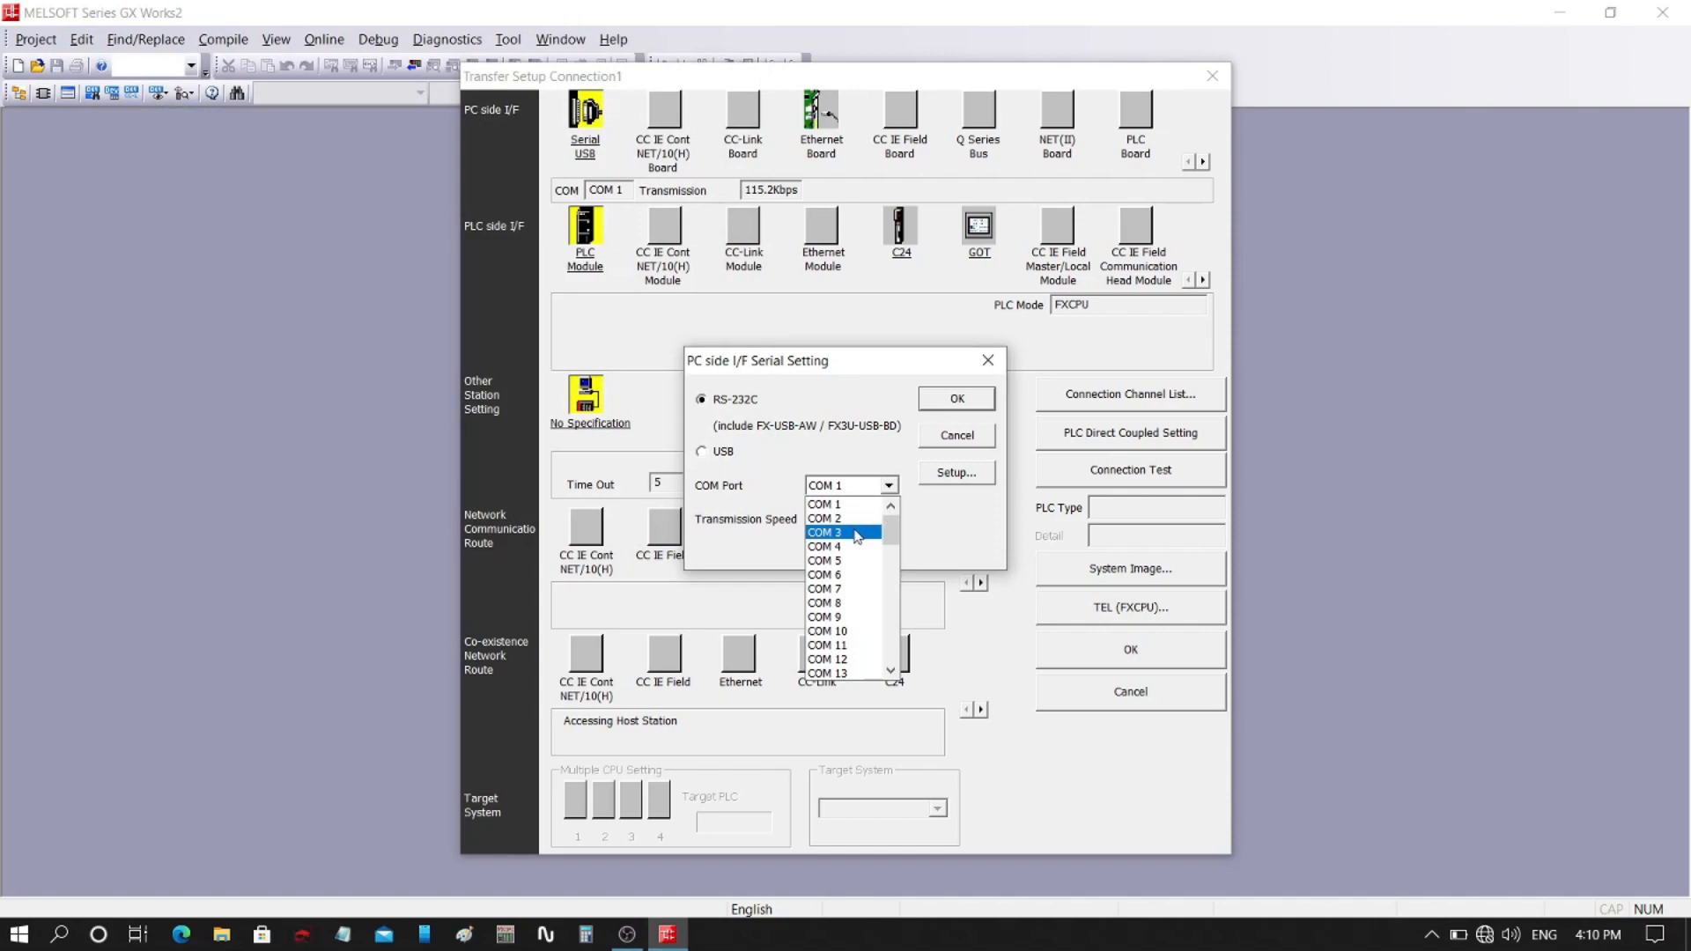
click(825, 532)
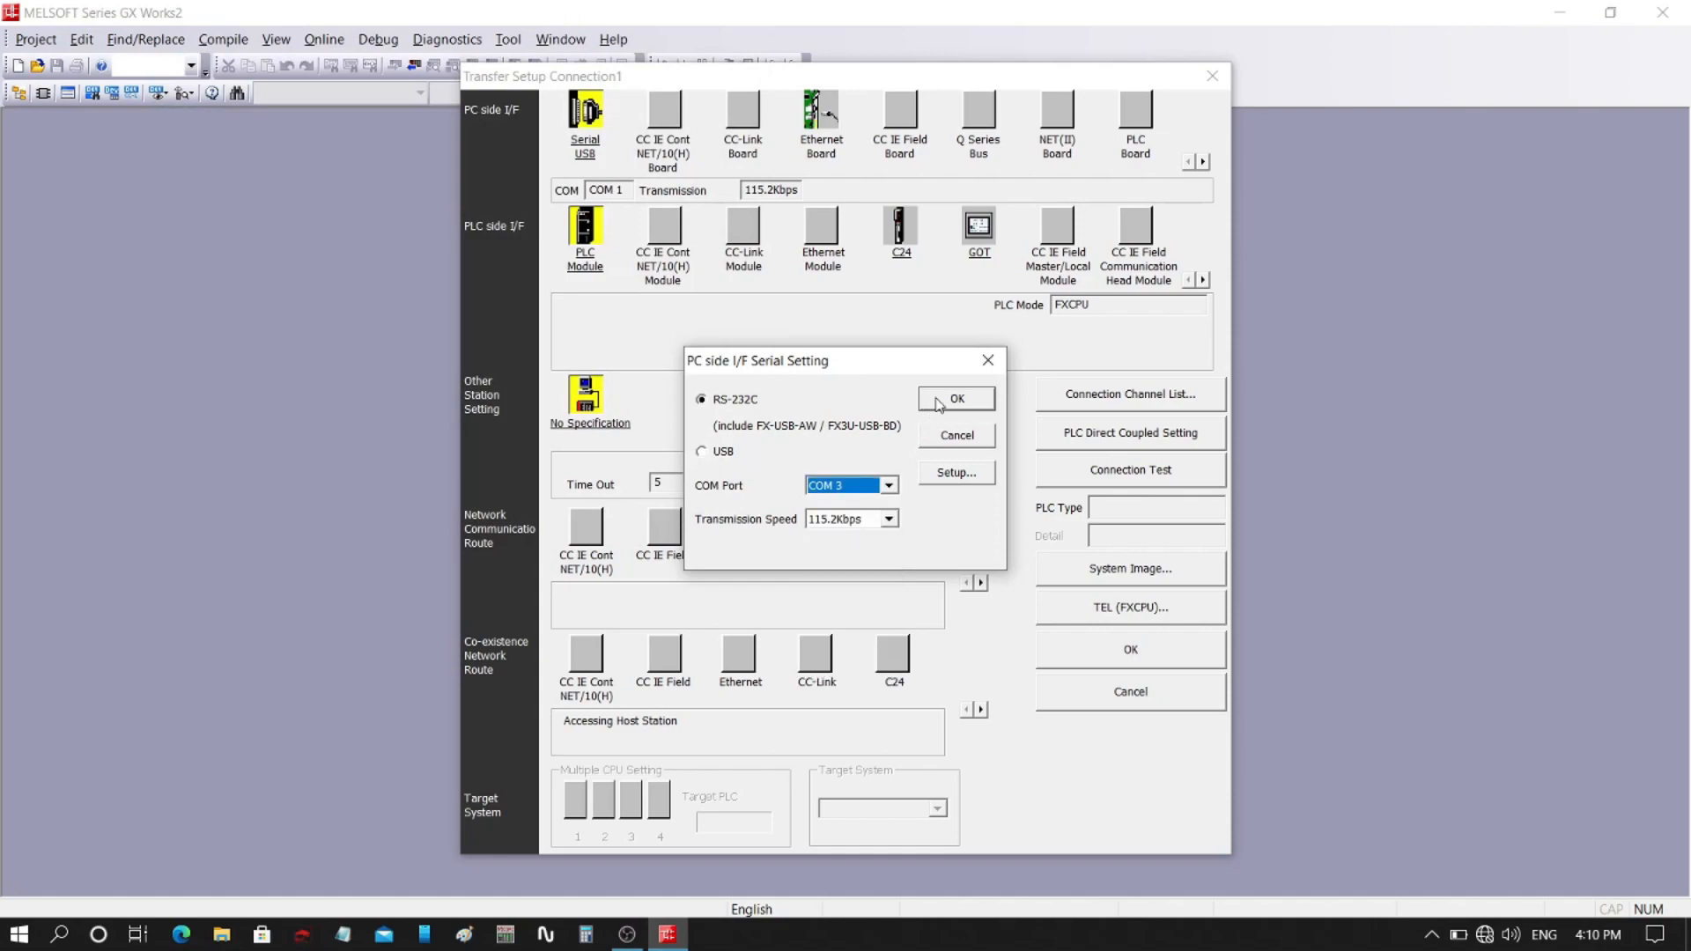
click(956, 398)
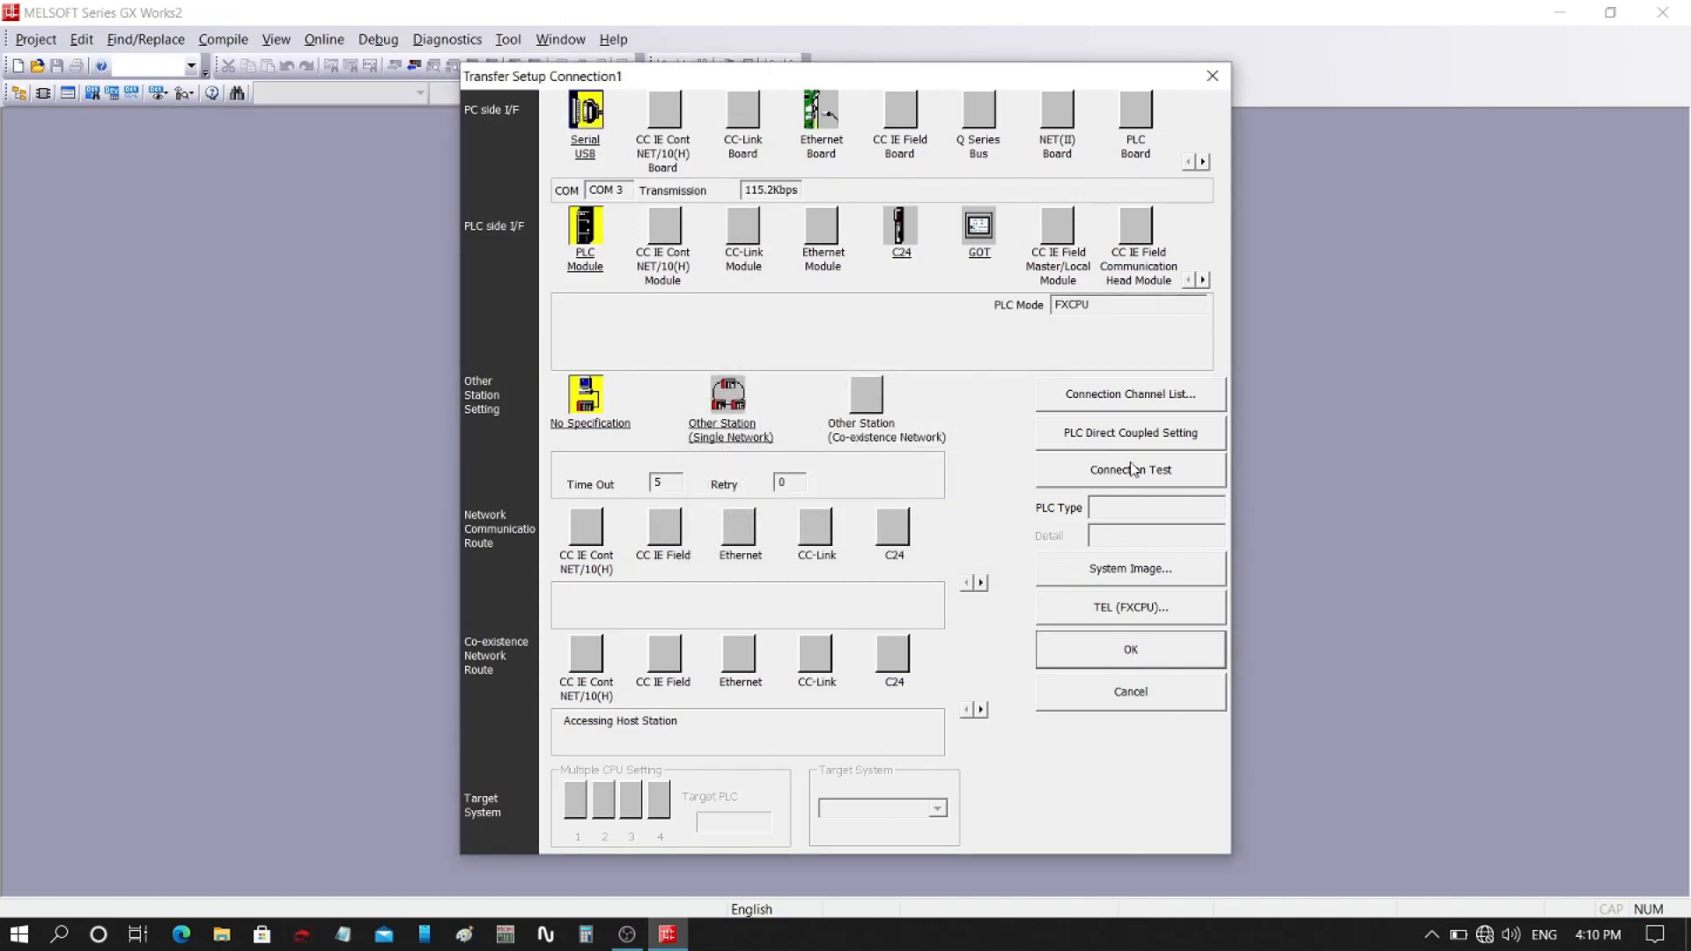
click(1129, 470)
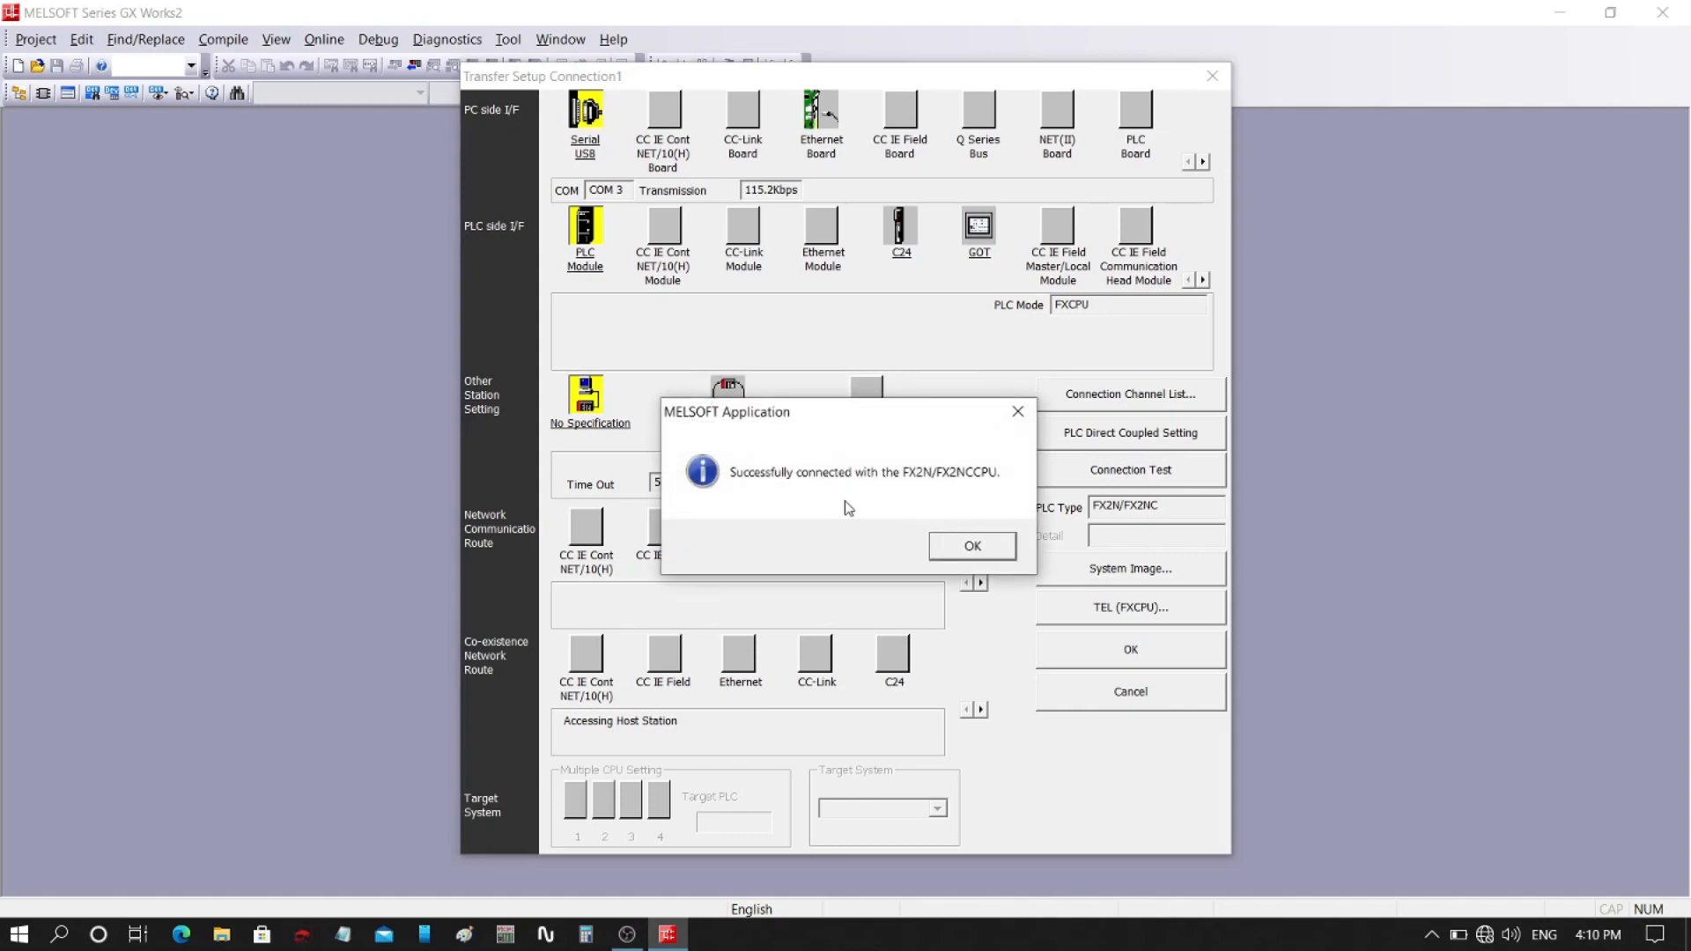
click(970, 546)
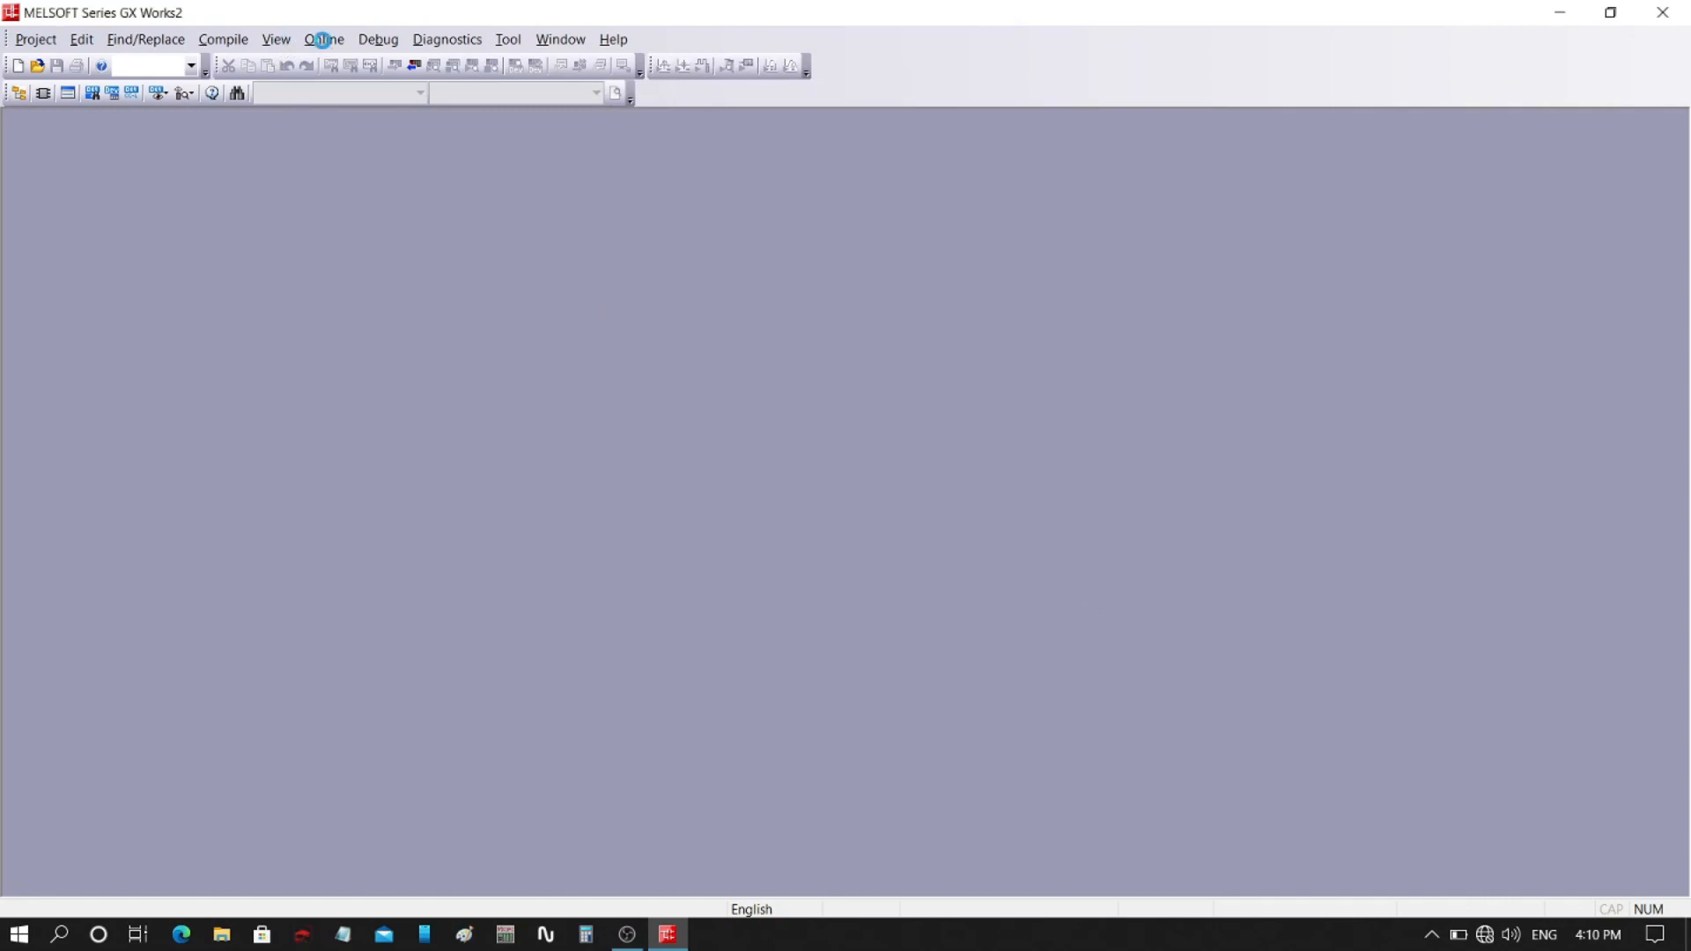
Read the ticked MAIN program from the FX2N PLC, acknowledge completion and close the transfer window
click(323, 39)
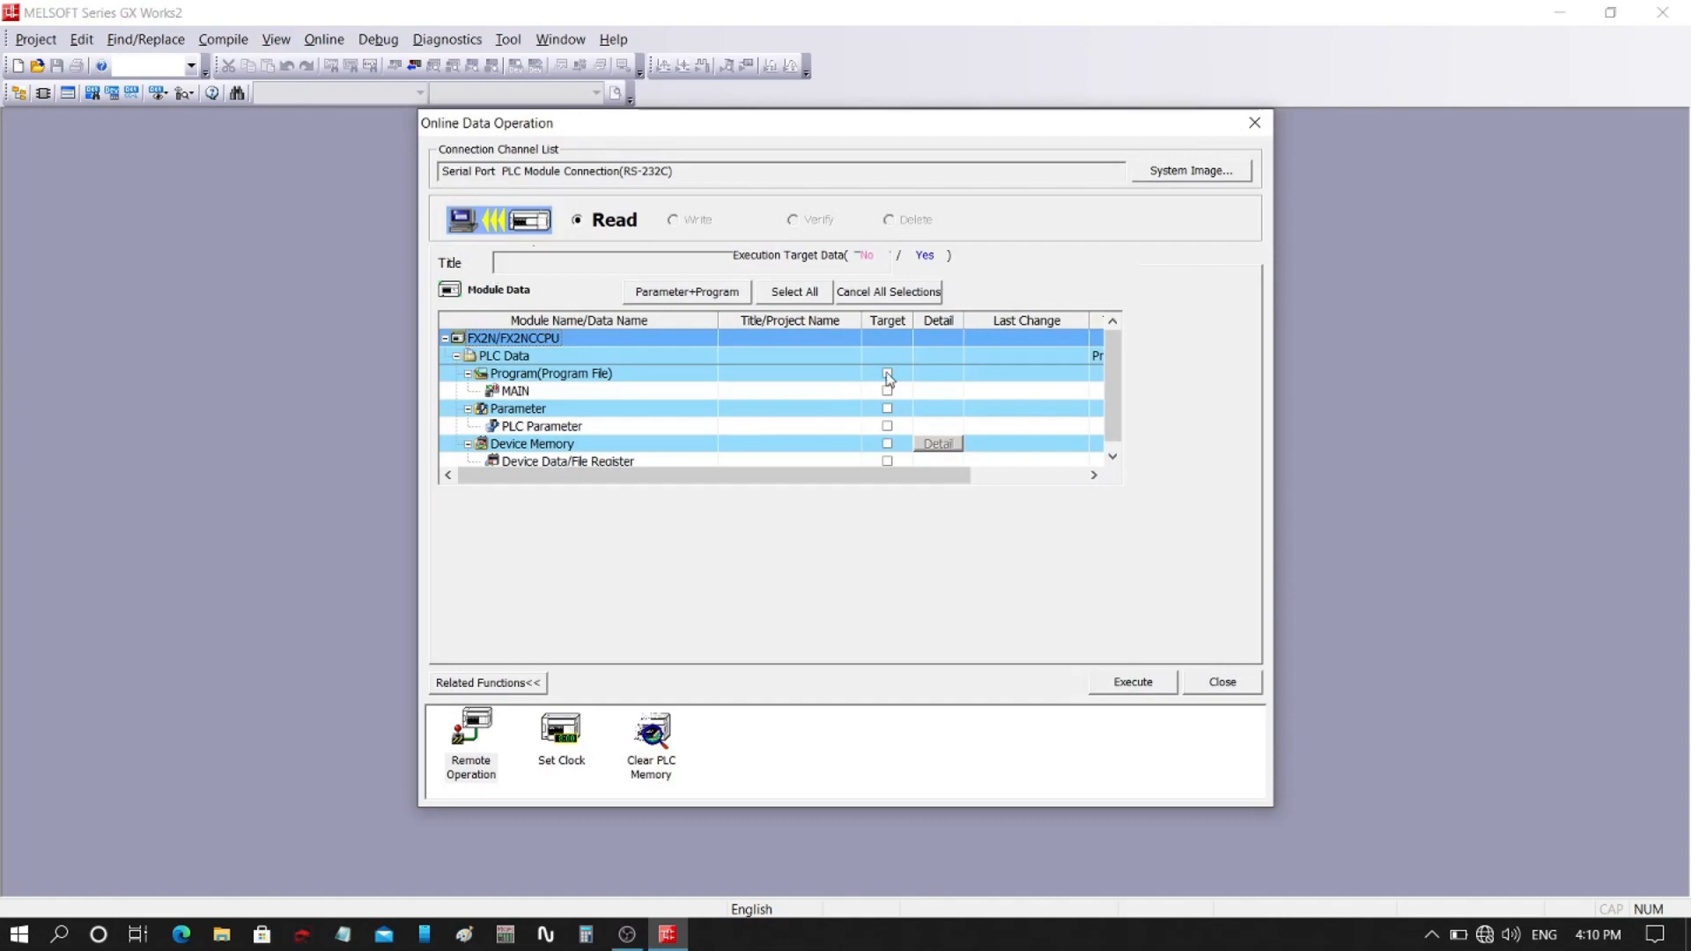
click(887, 374)
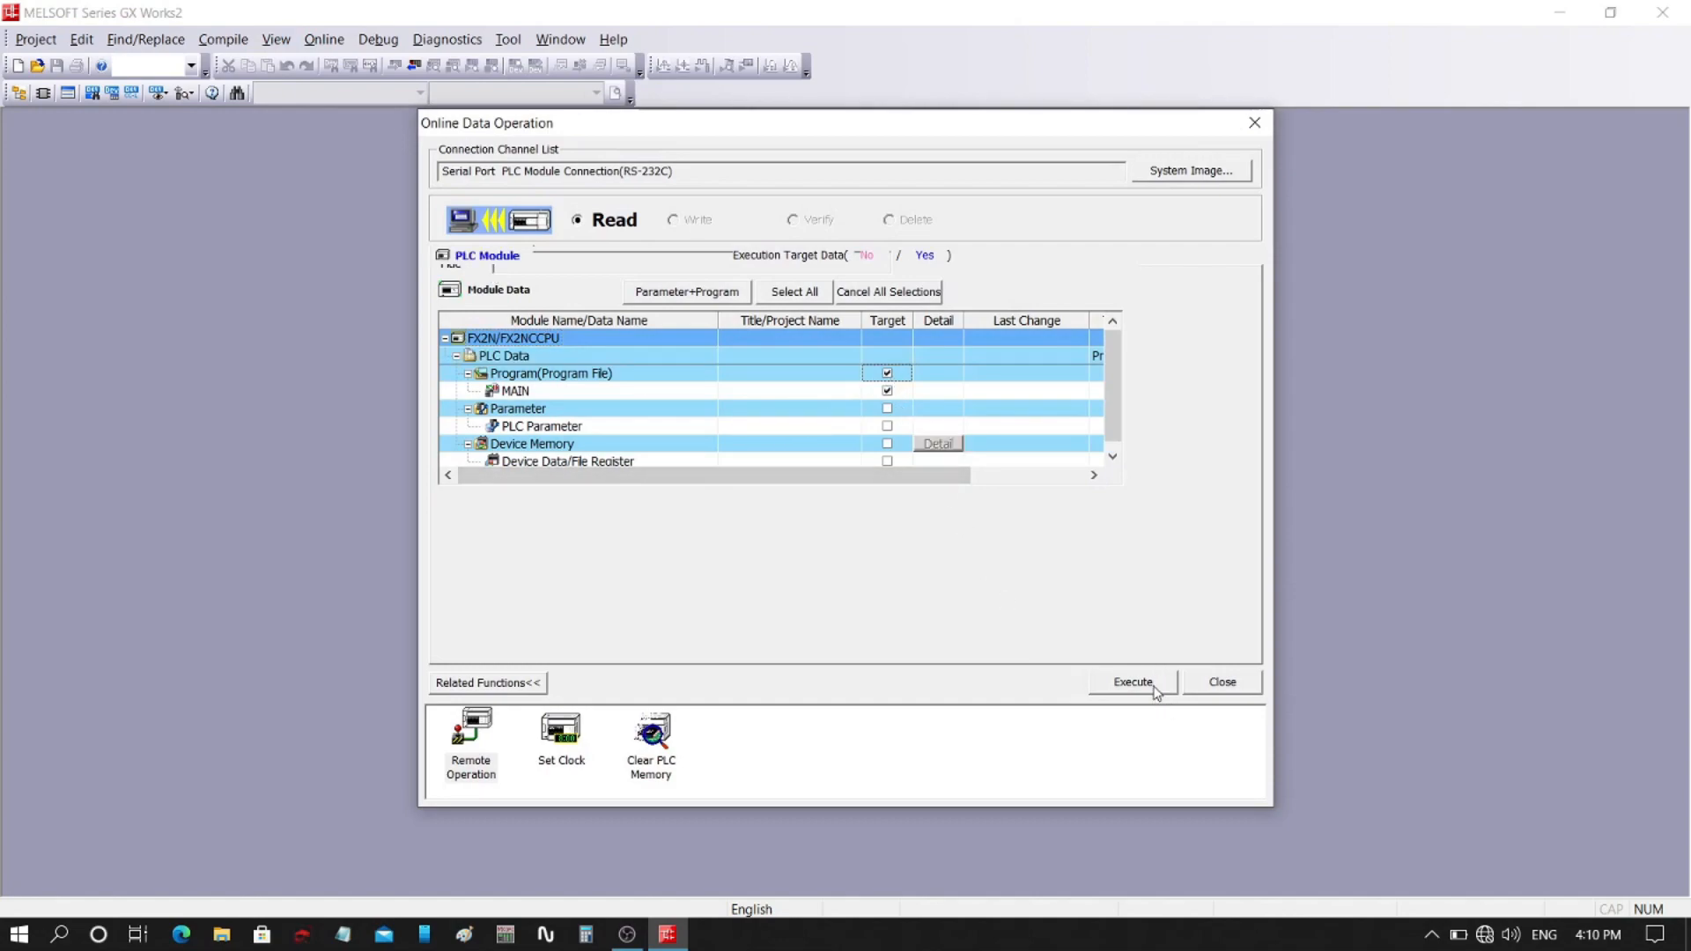
click(1131, 682)
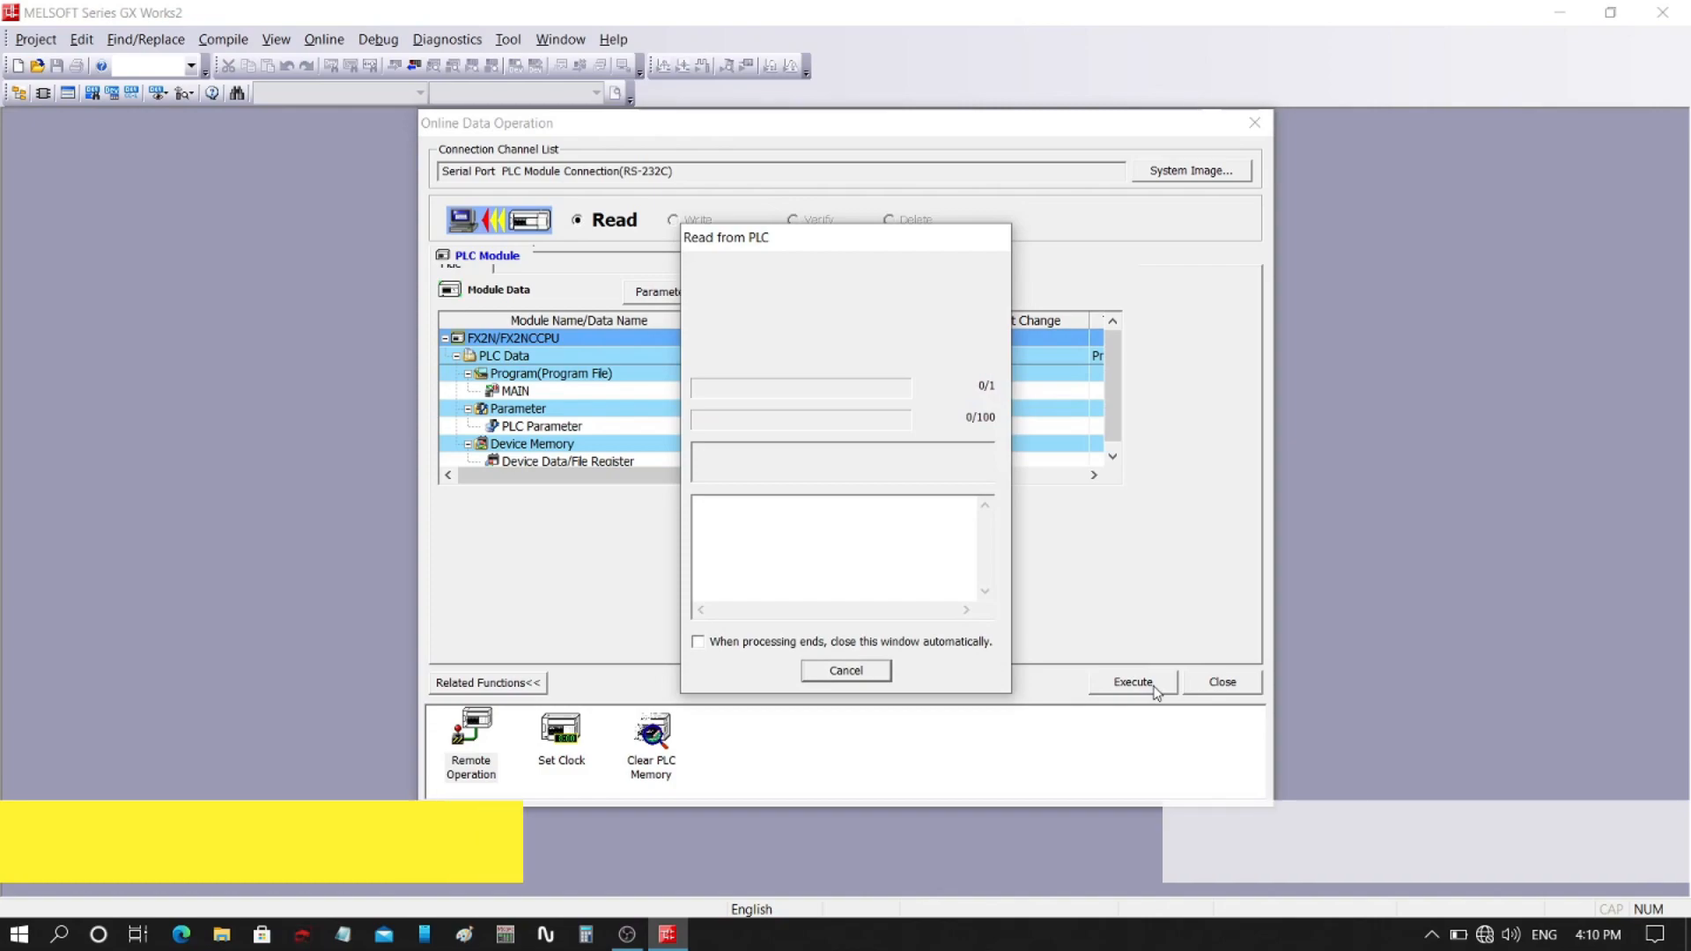
click(1132, 681)
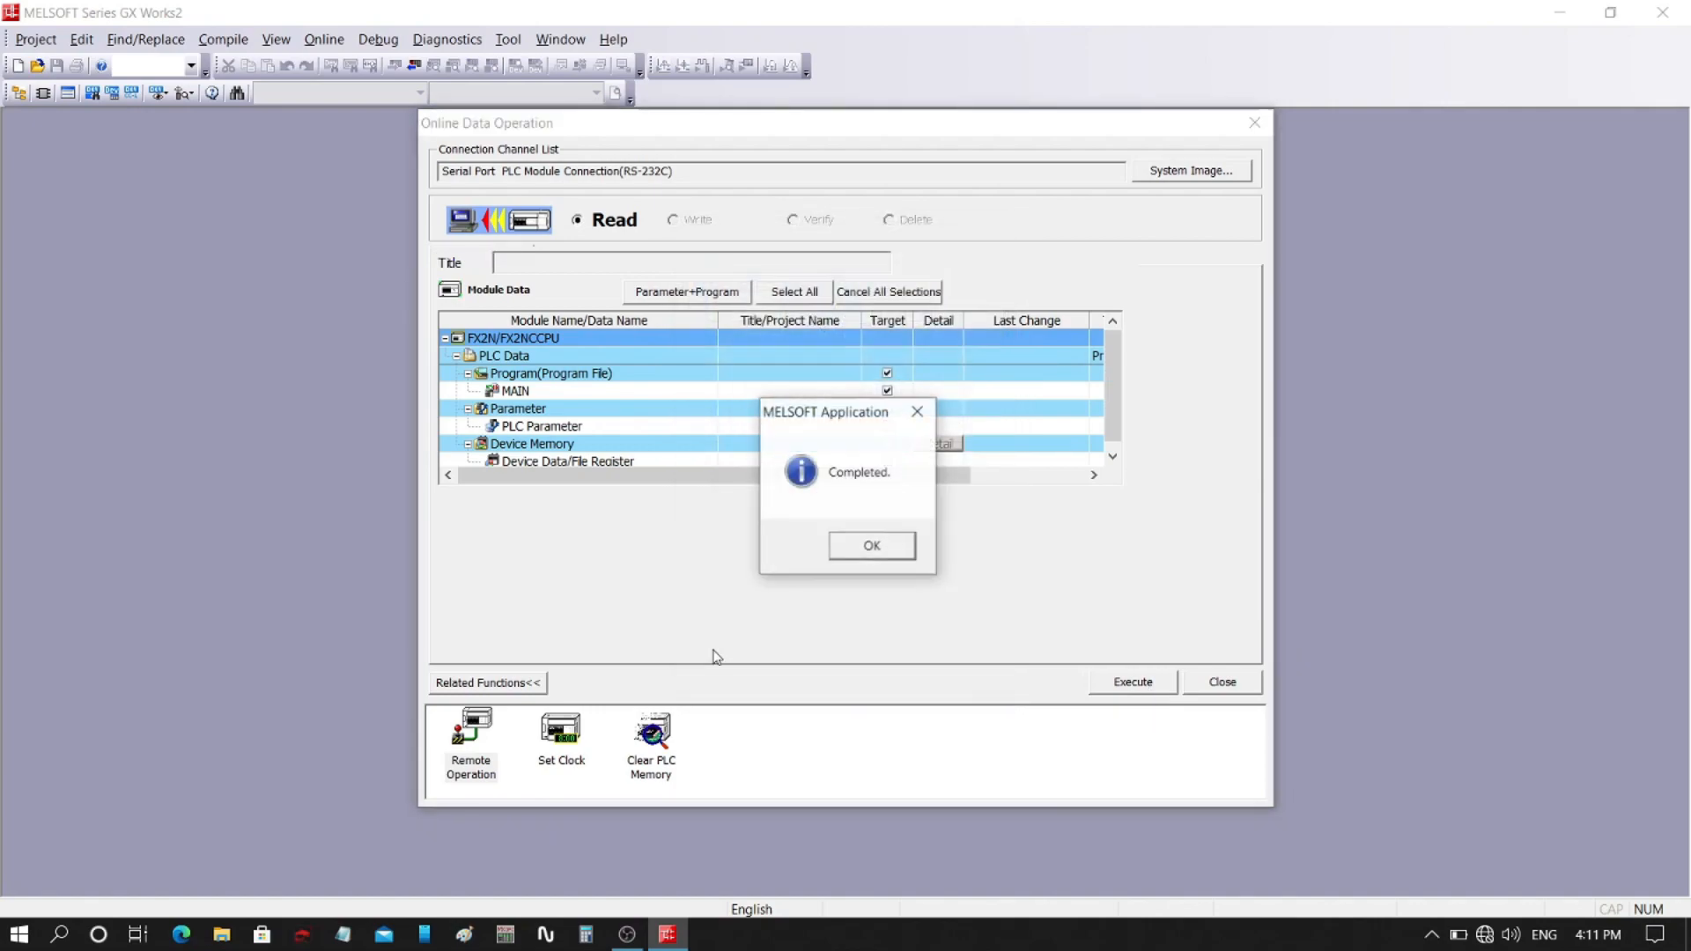
click(870, 545)
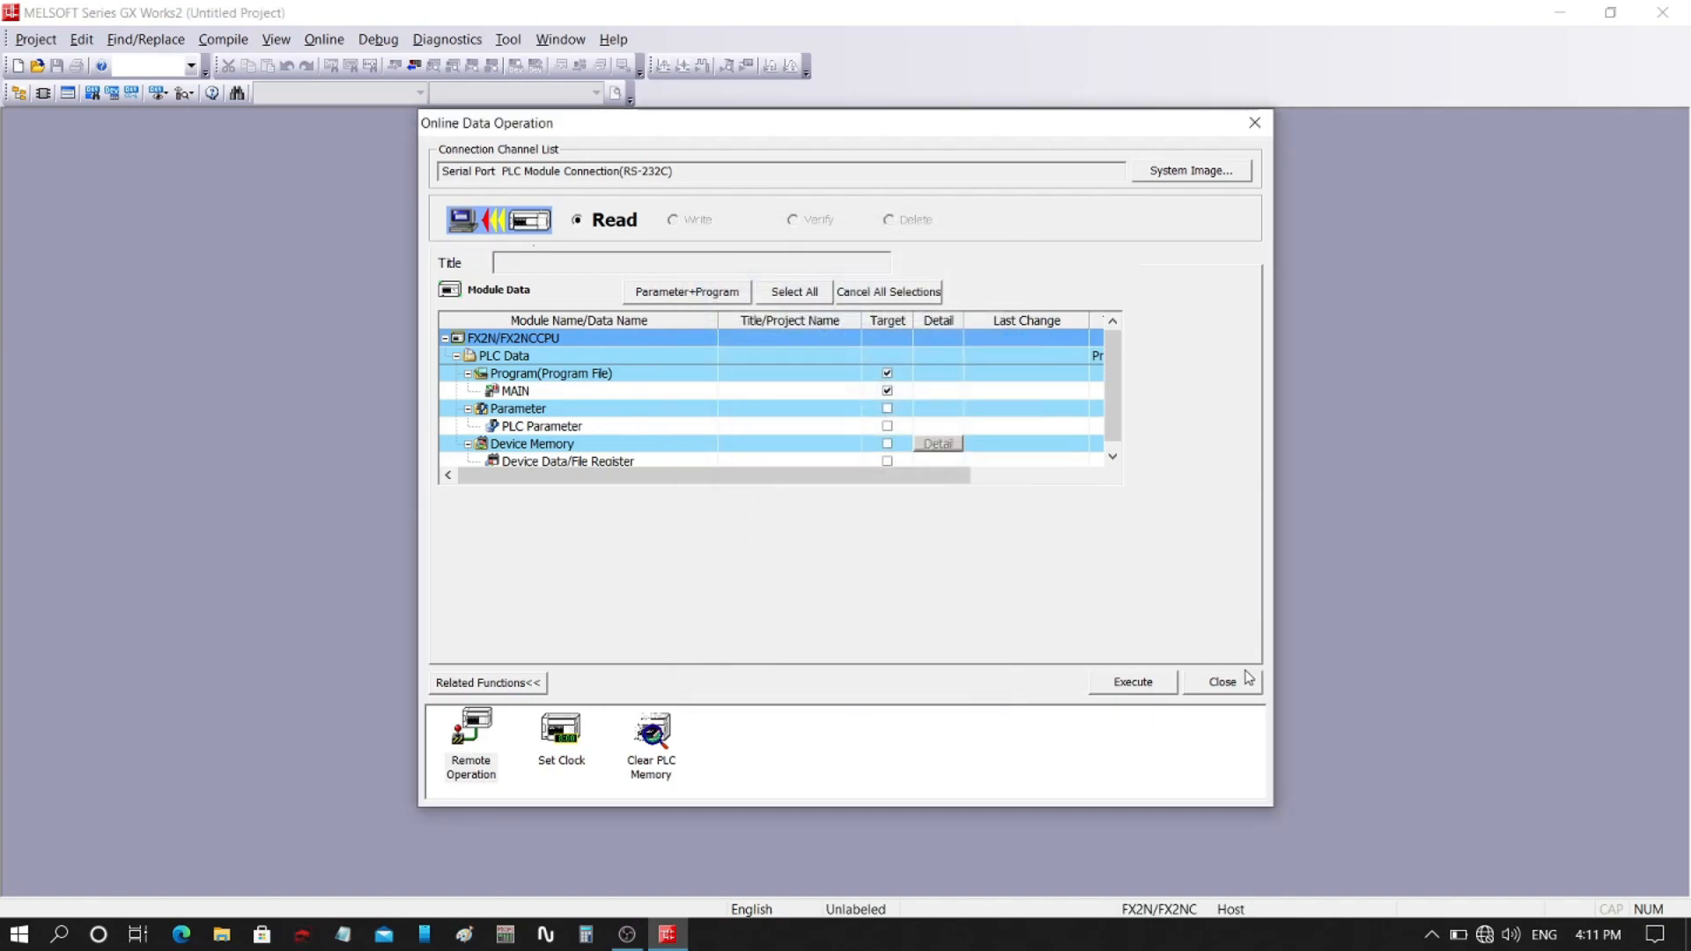
click(1221, 681)
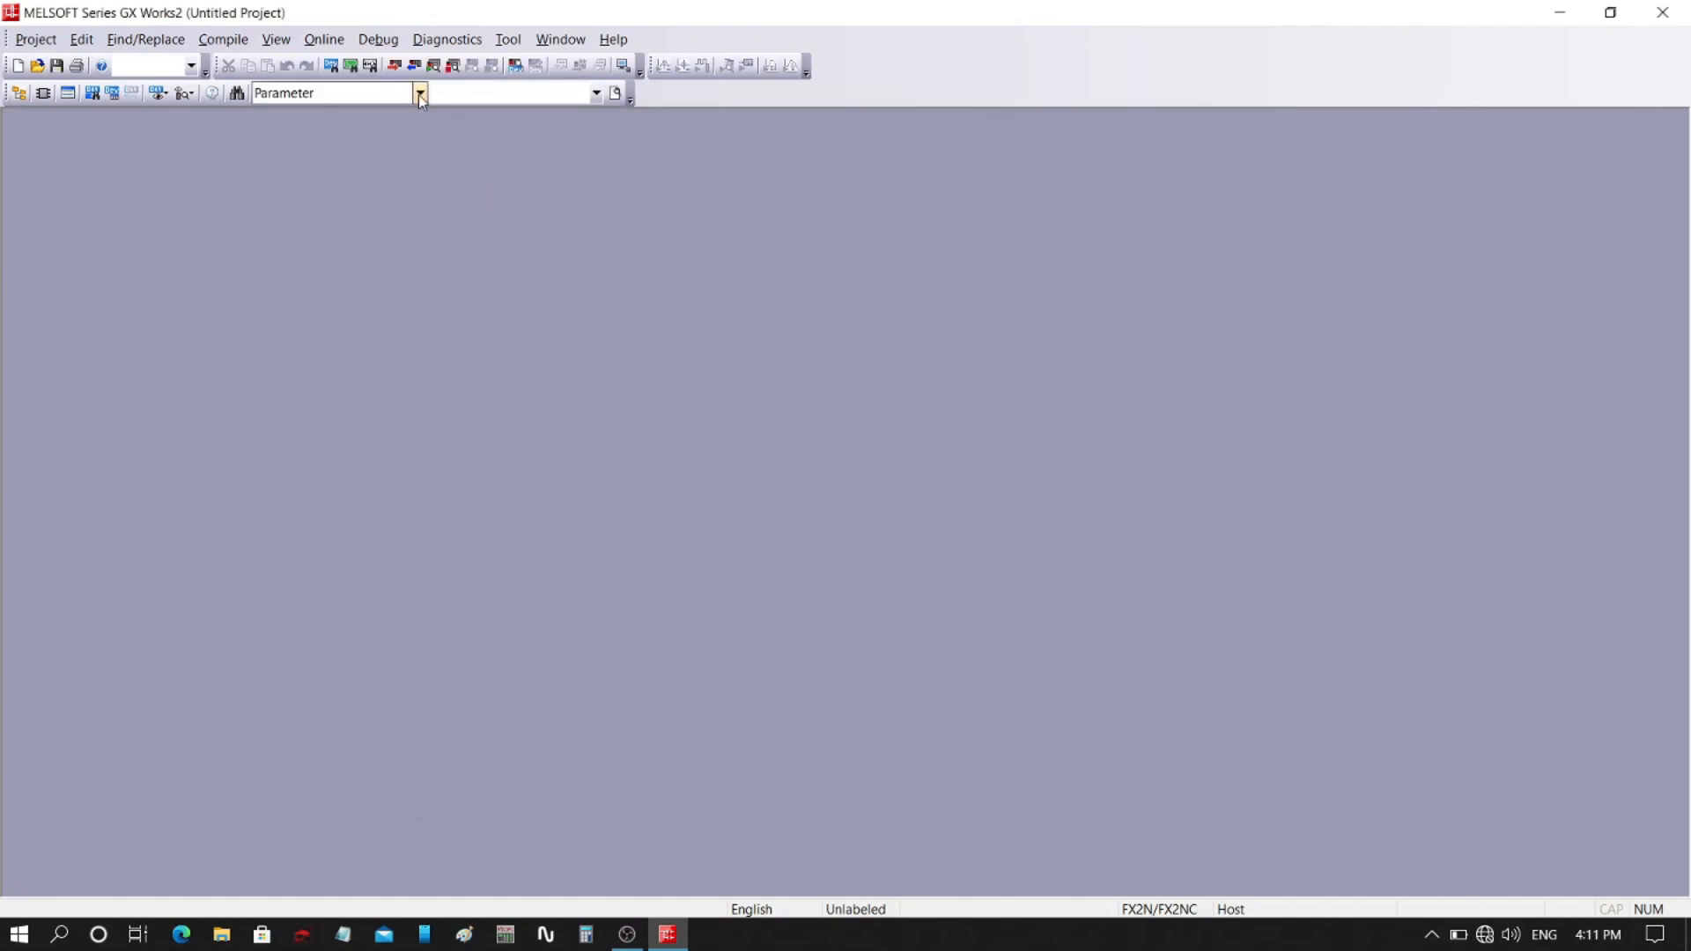
Open MAIN from the Program list and build the X001 contact, Y001 latch, Y001 coil rung
click(418, 92)
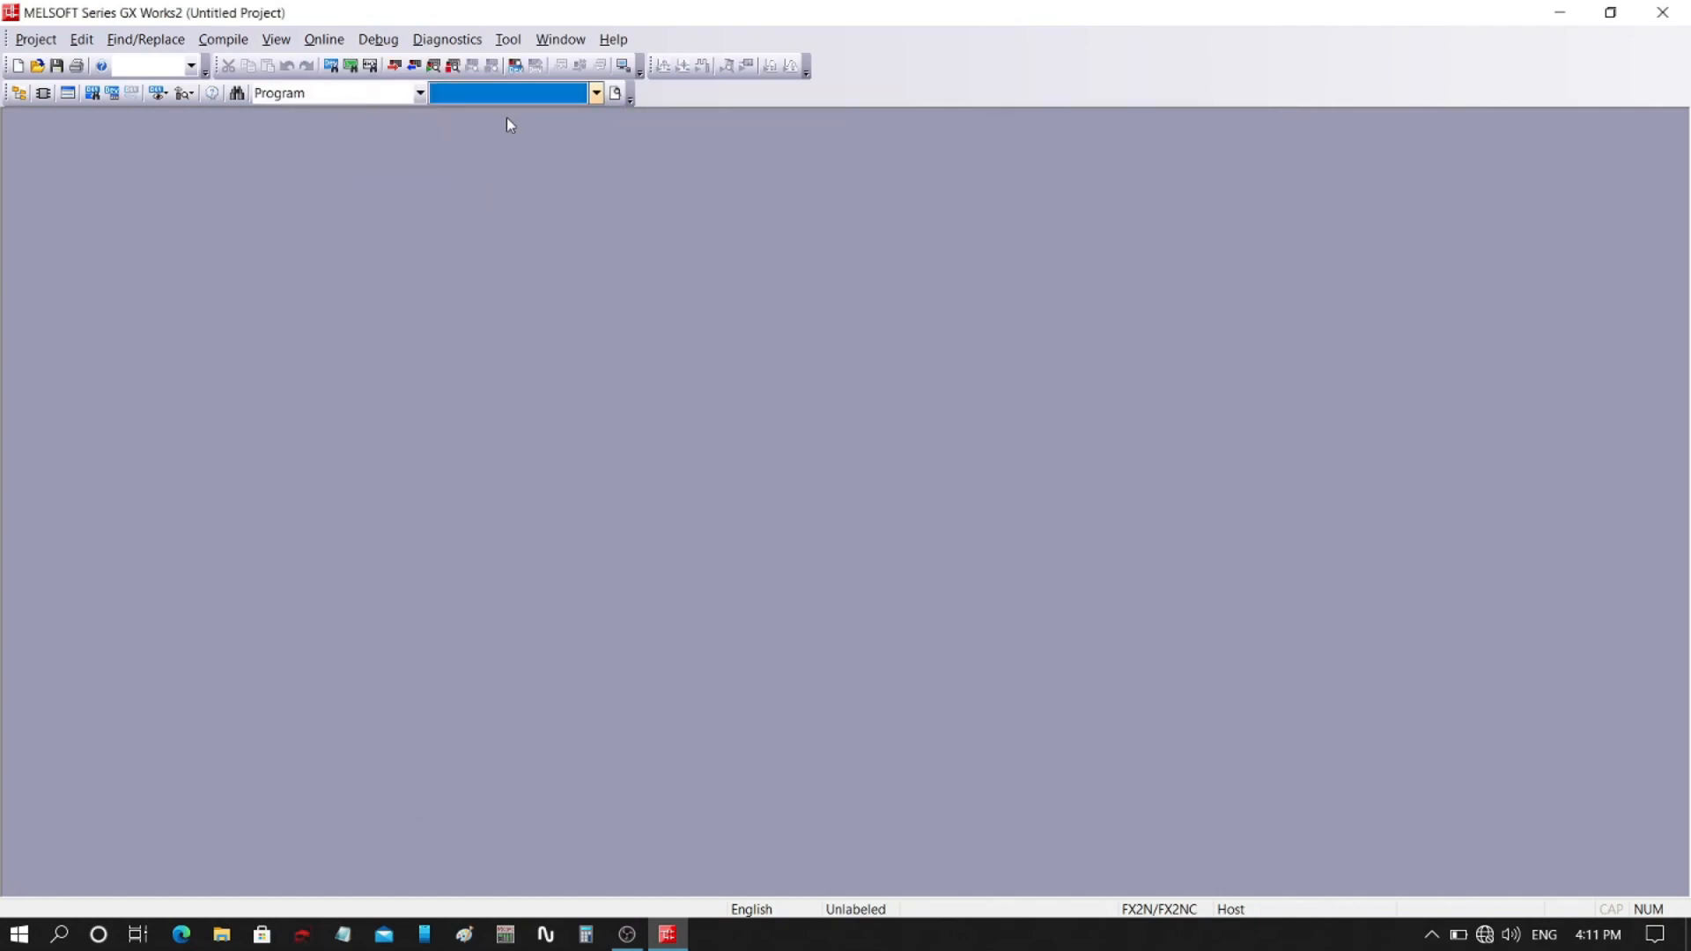
click(595, 92)
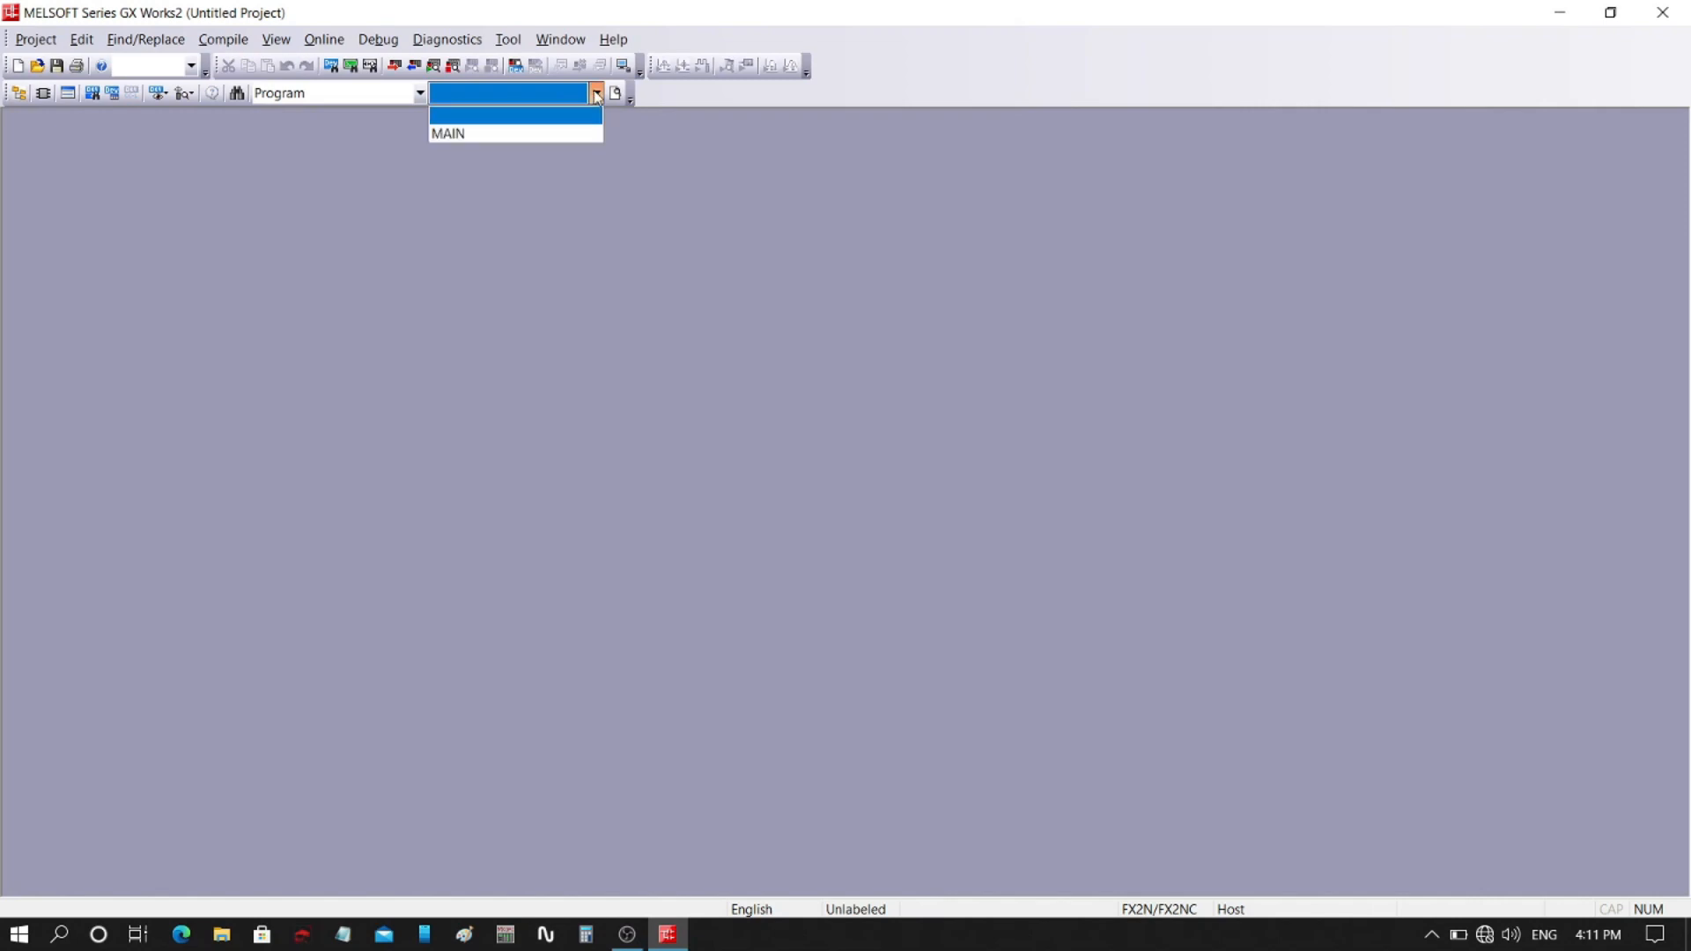
mouse_move(577, 119)
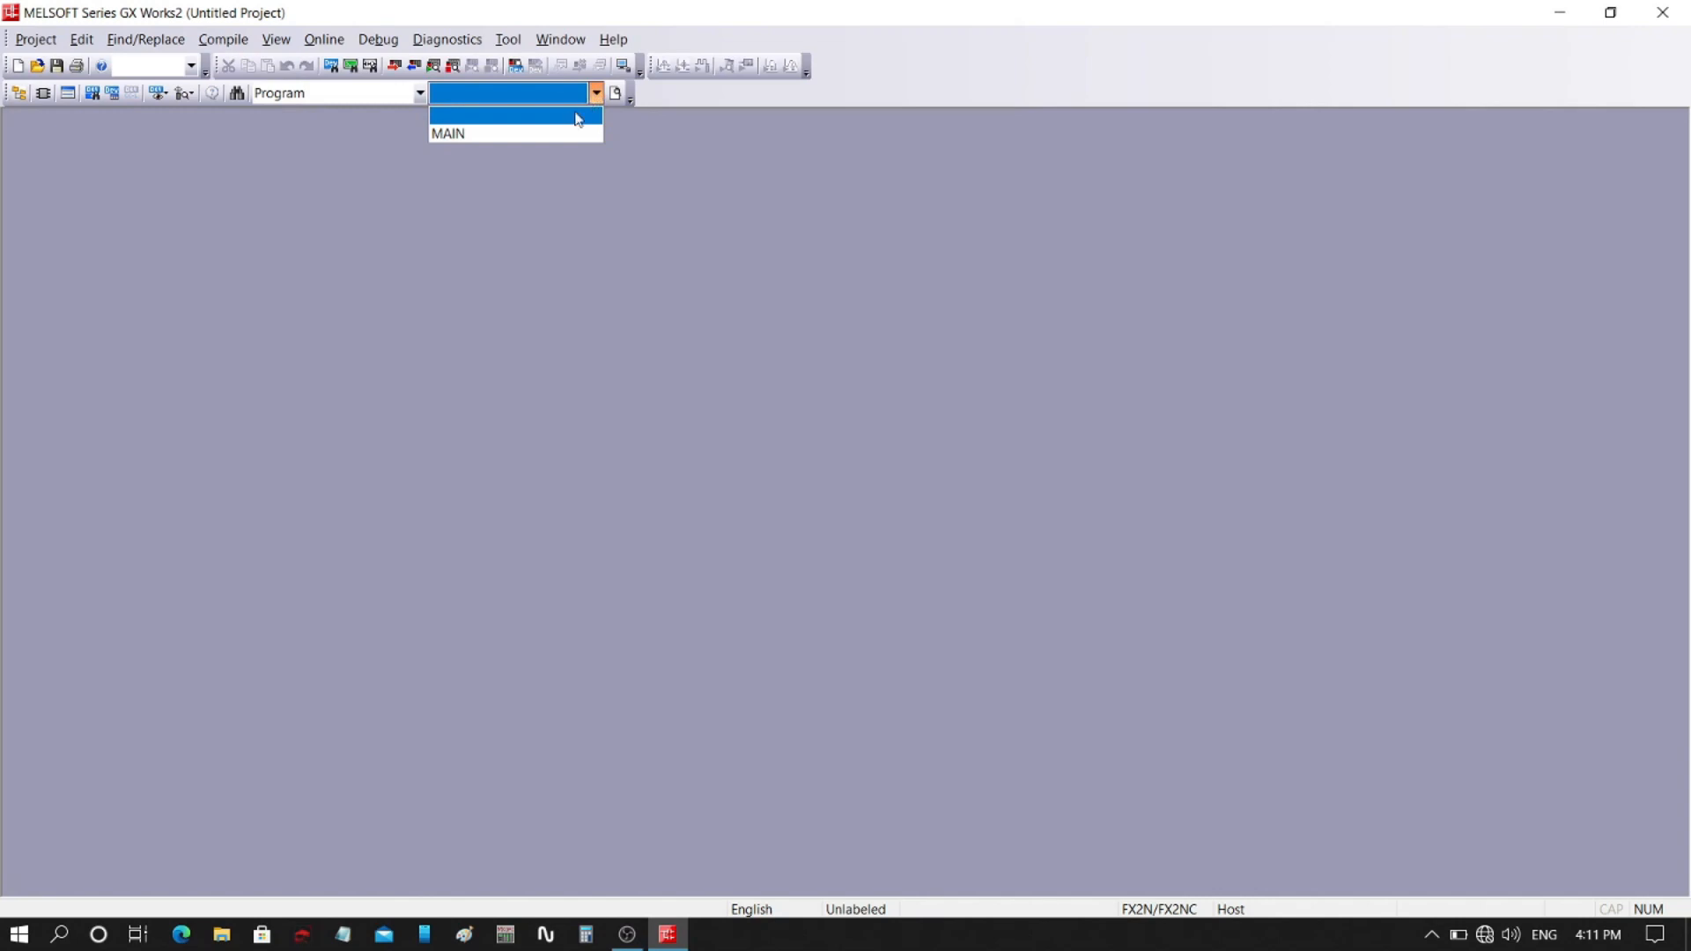
click(447, 133)
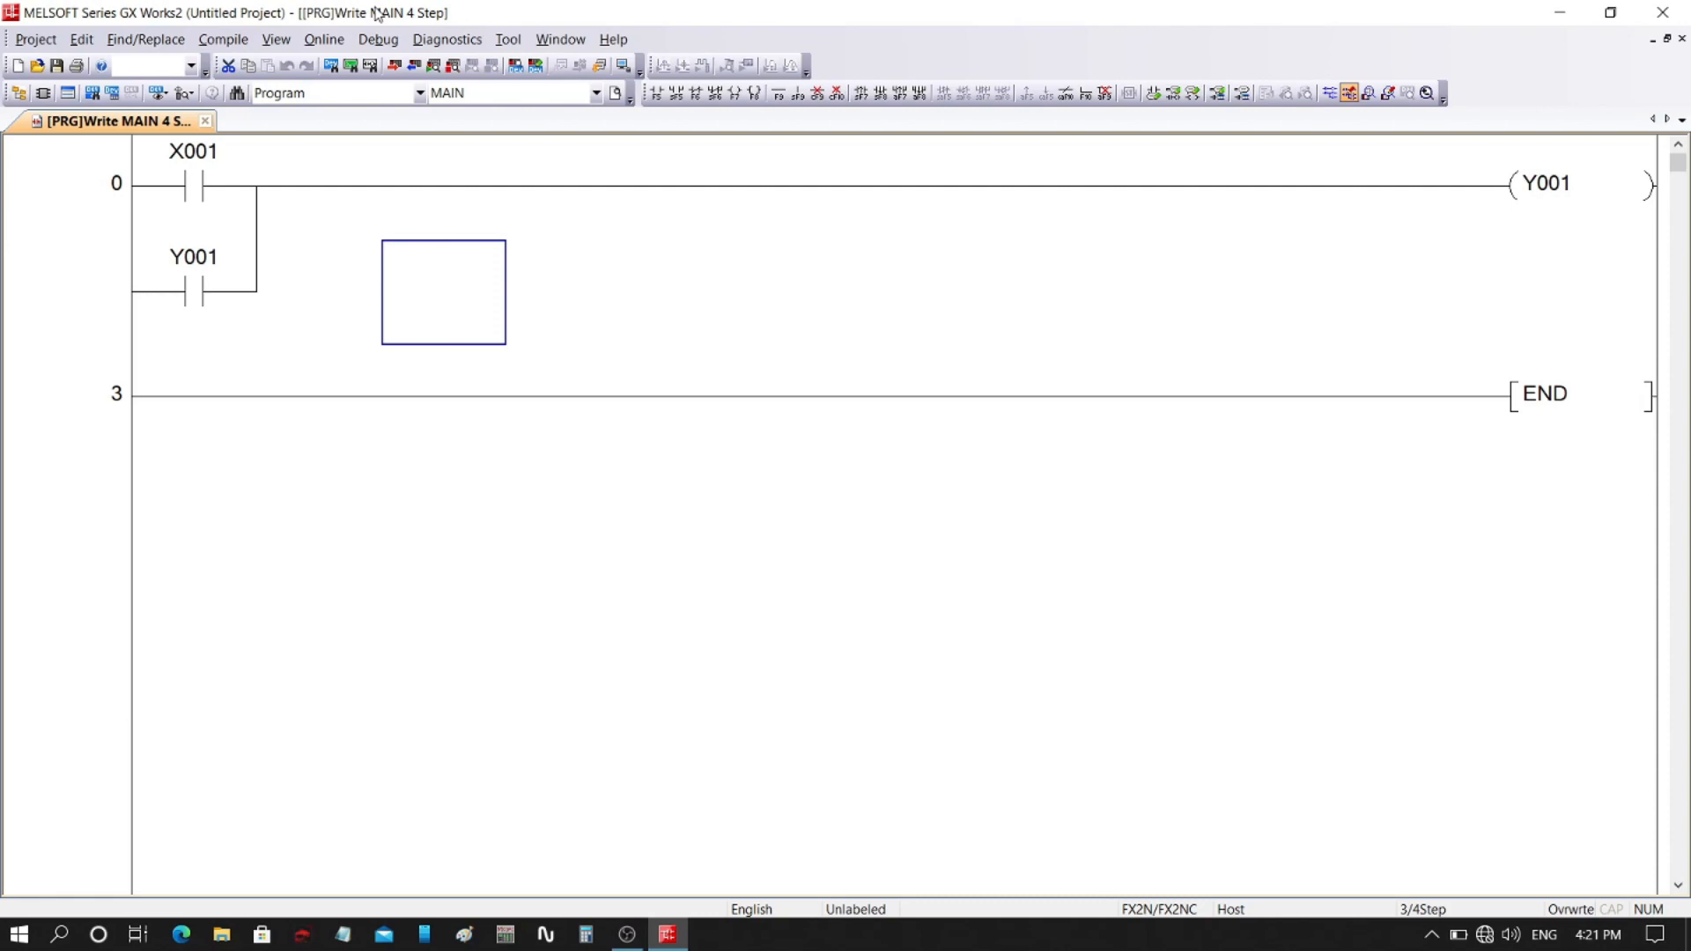
mouse_move(378, 39)
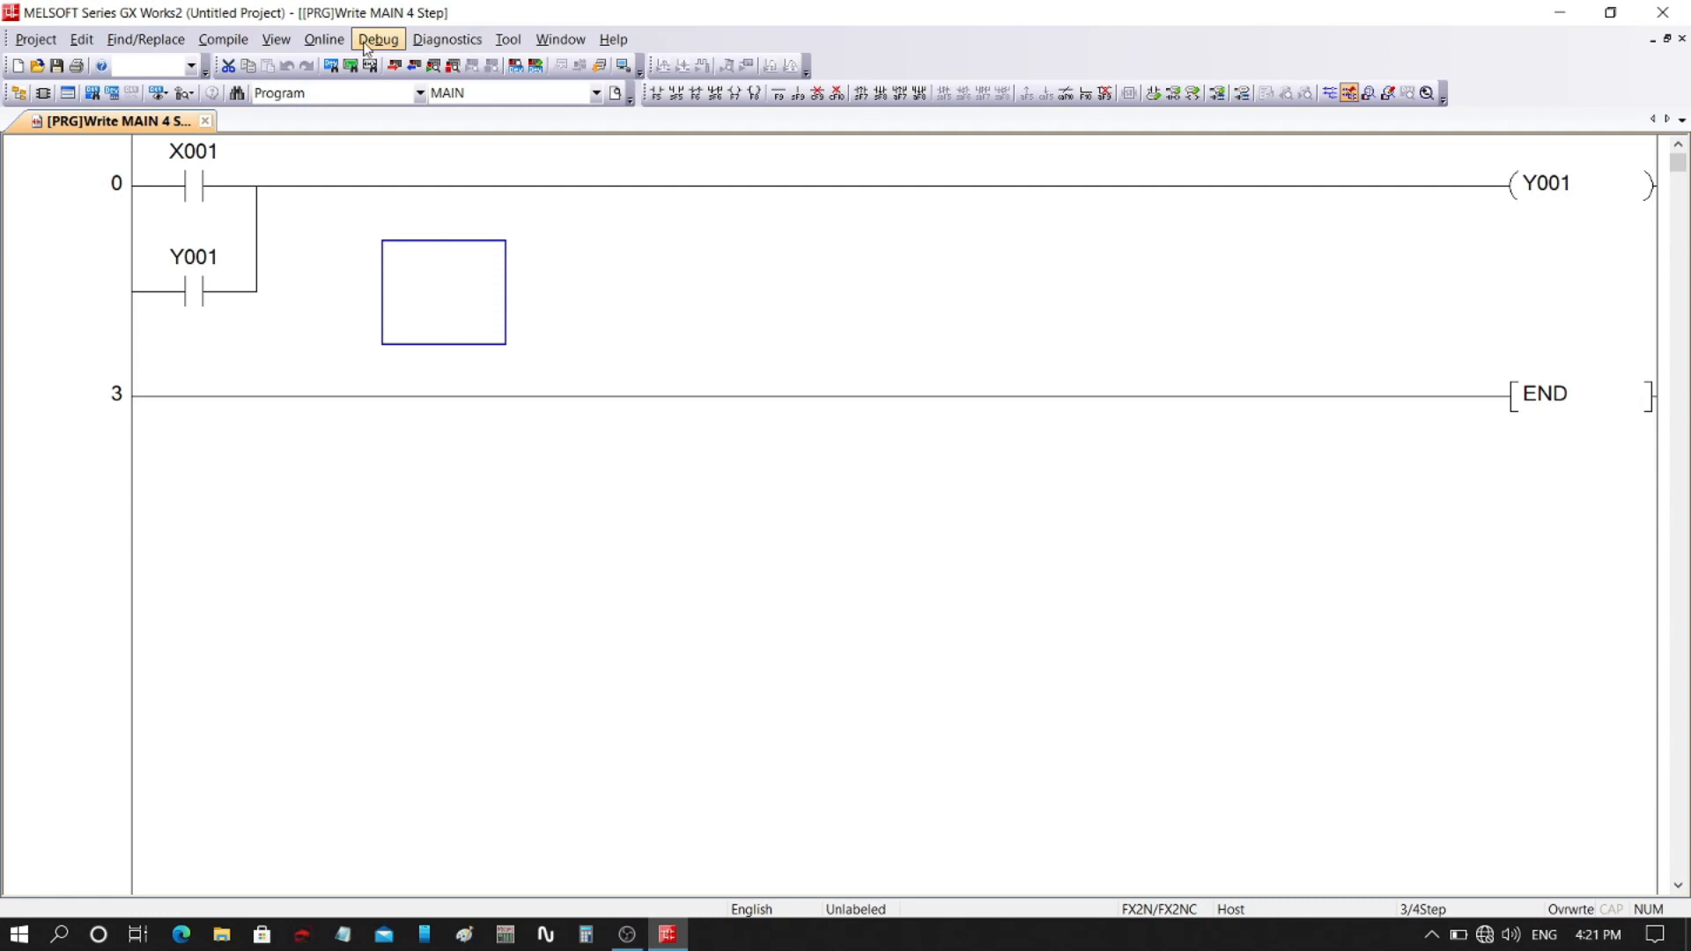
click(323, 39)
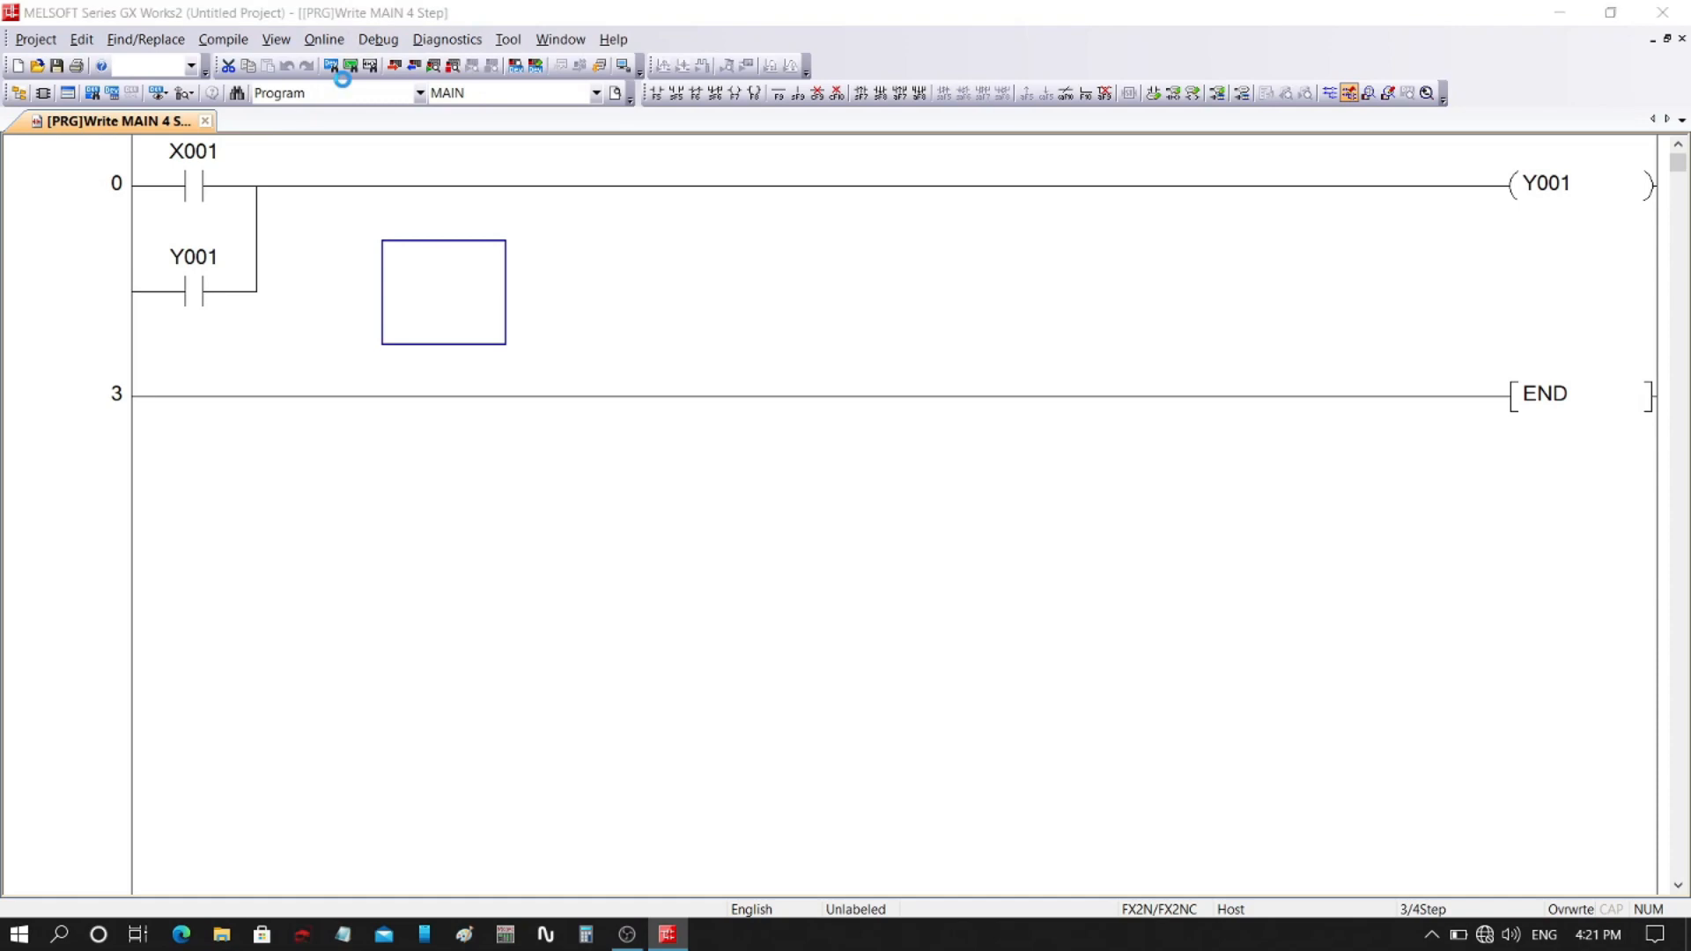
Write MAIN to the FX2N/FX2NC PLC, acknowledge Completed and close the Online Data Operation window
click(349, 66)
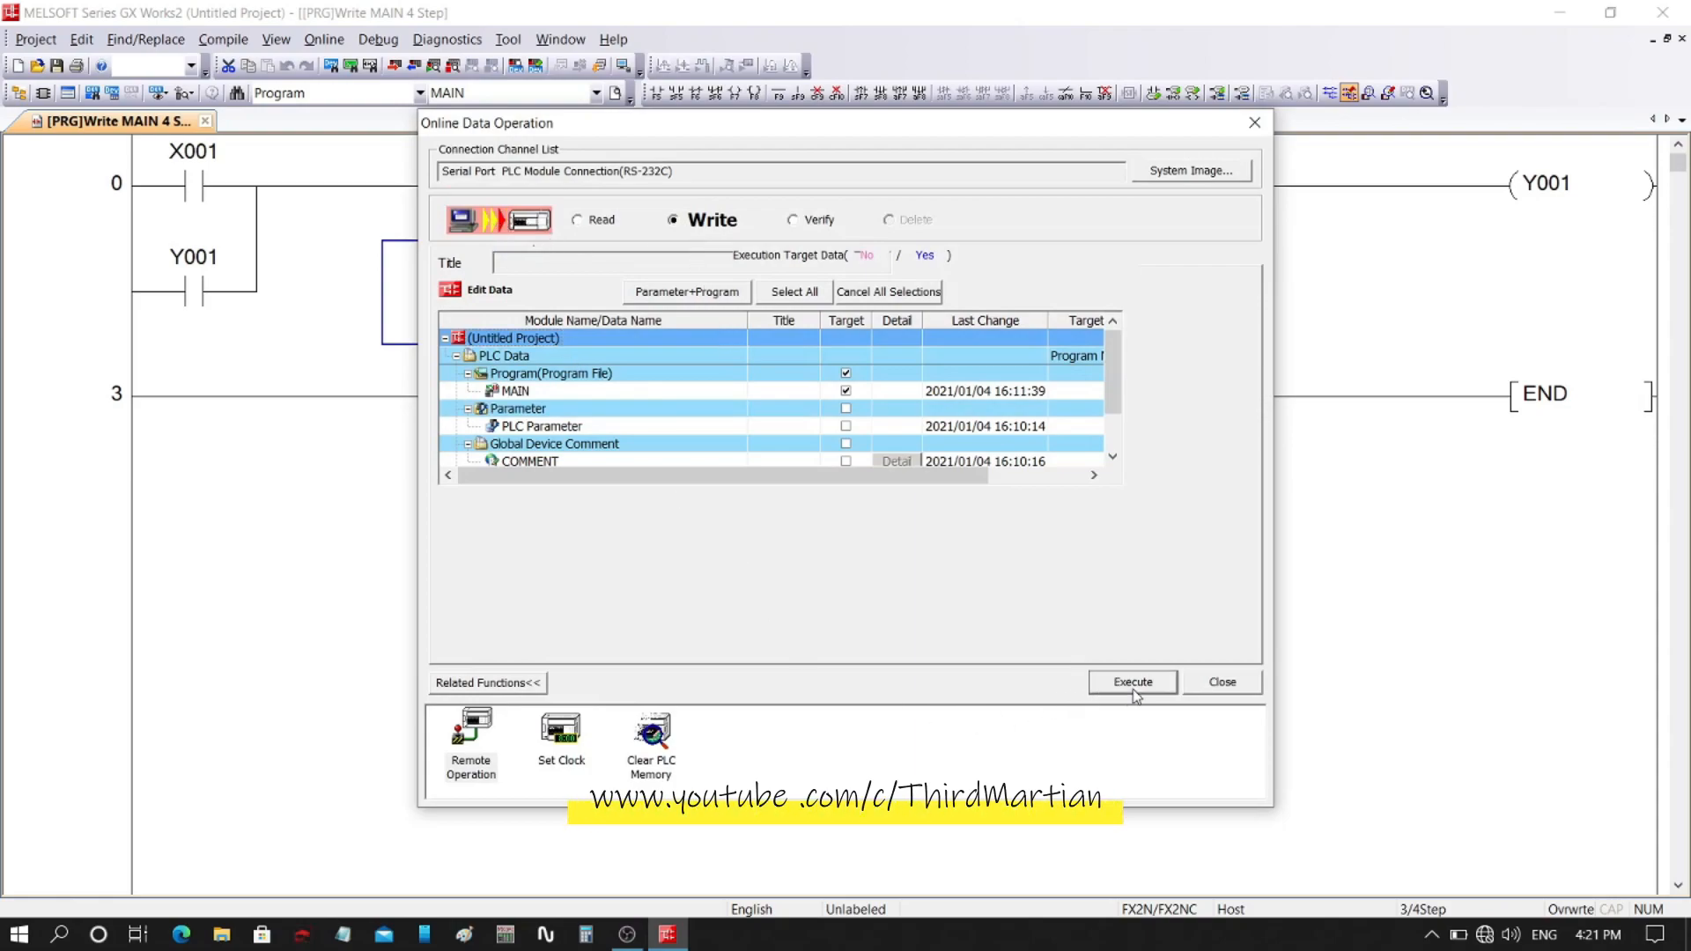
click(1133, 682)
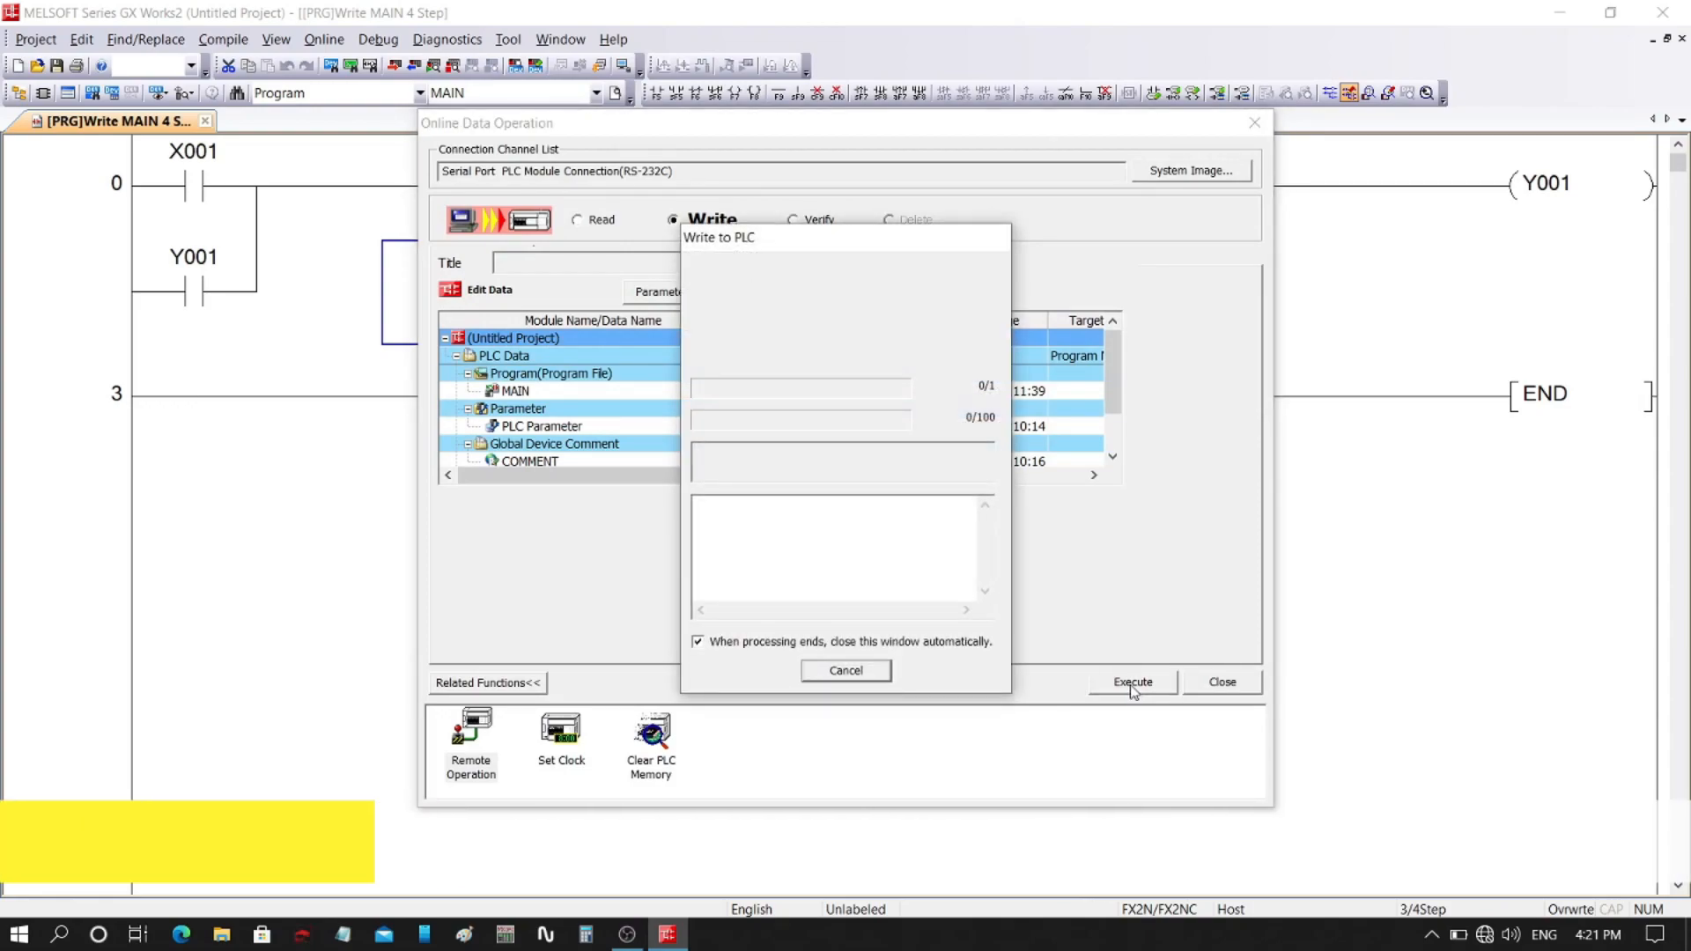
click(1132, 682)
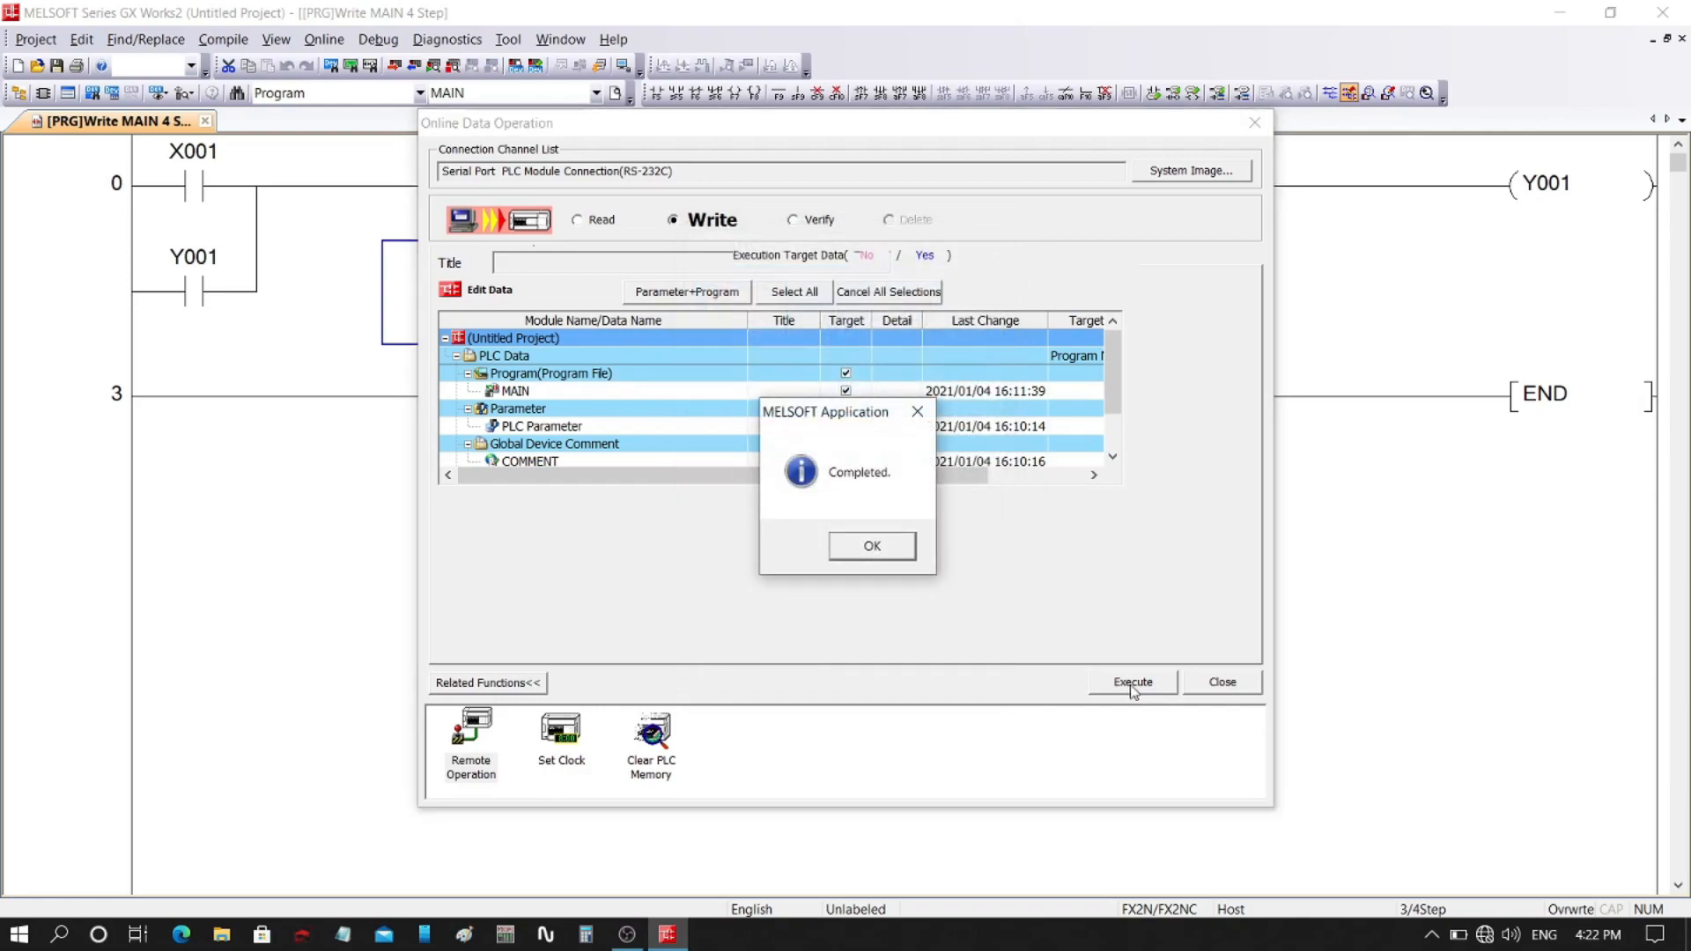
mouse_move(1258, 880)
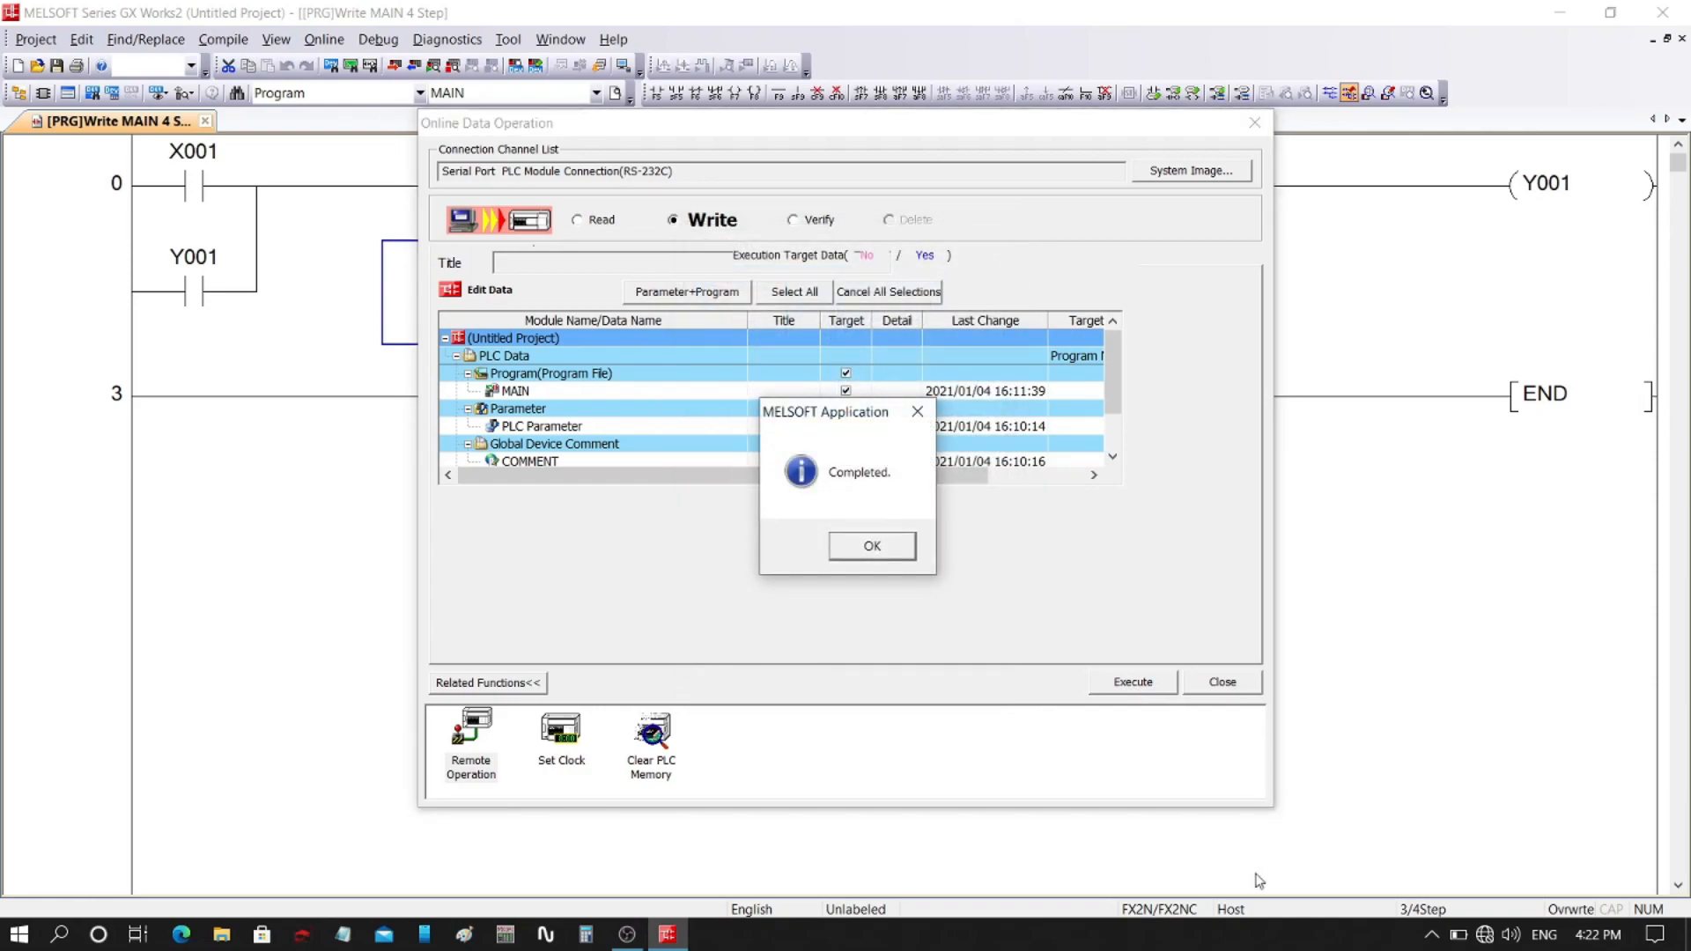
click(870, 546)
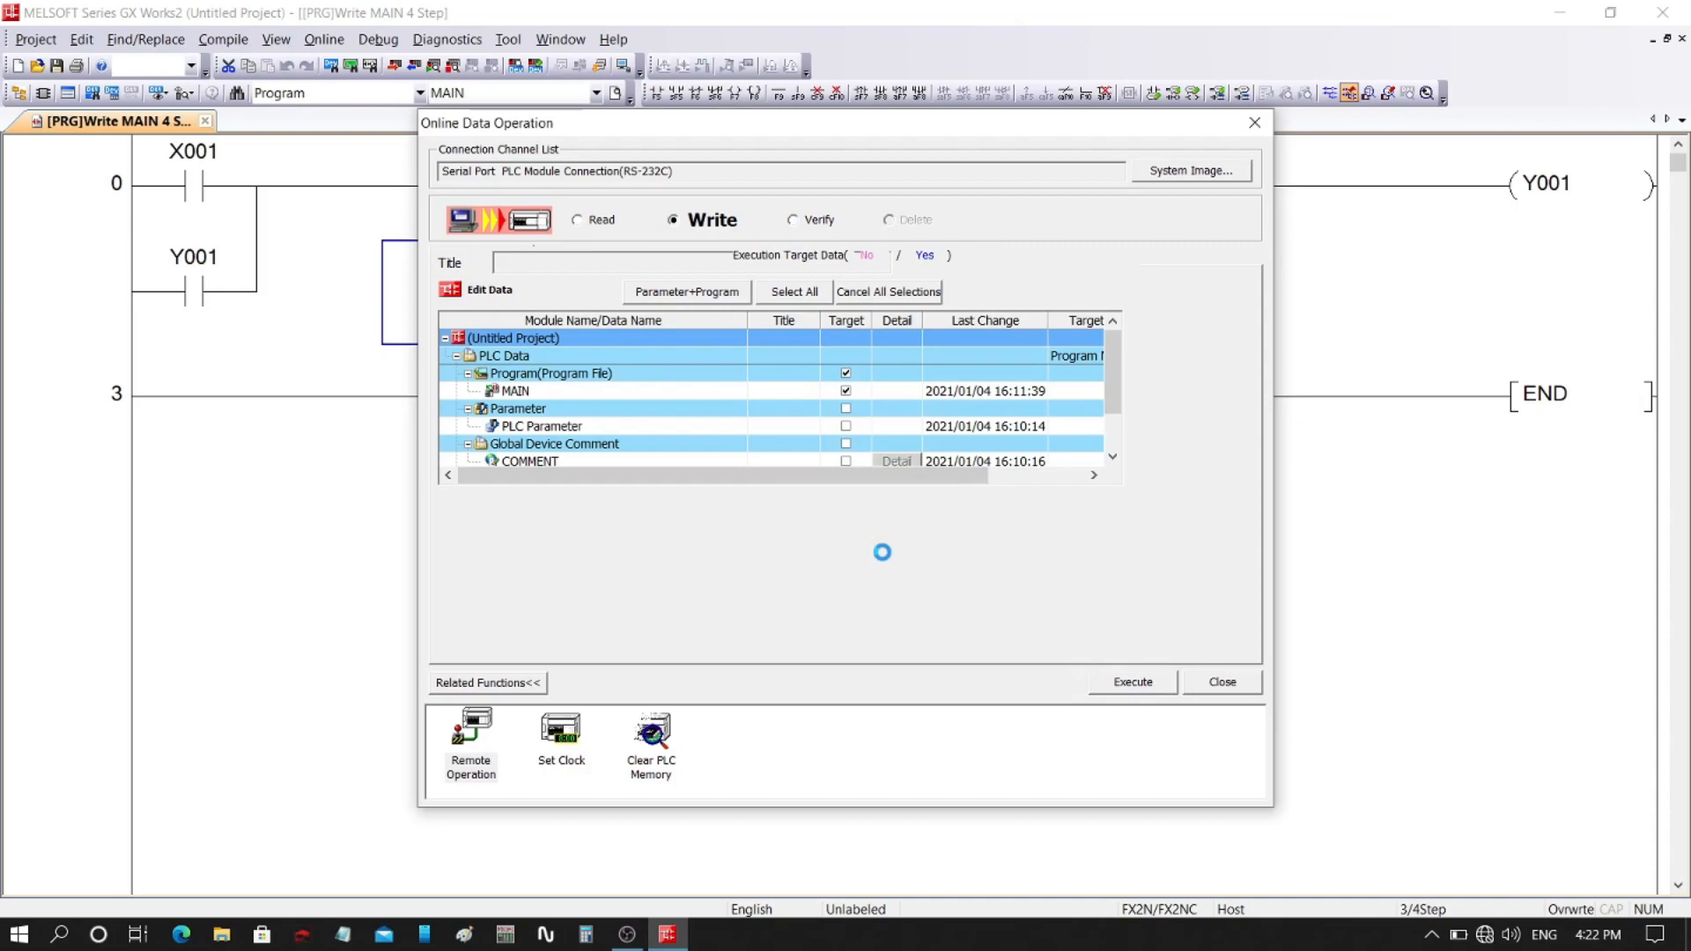
click(1220, 682)
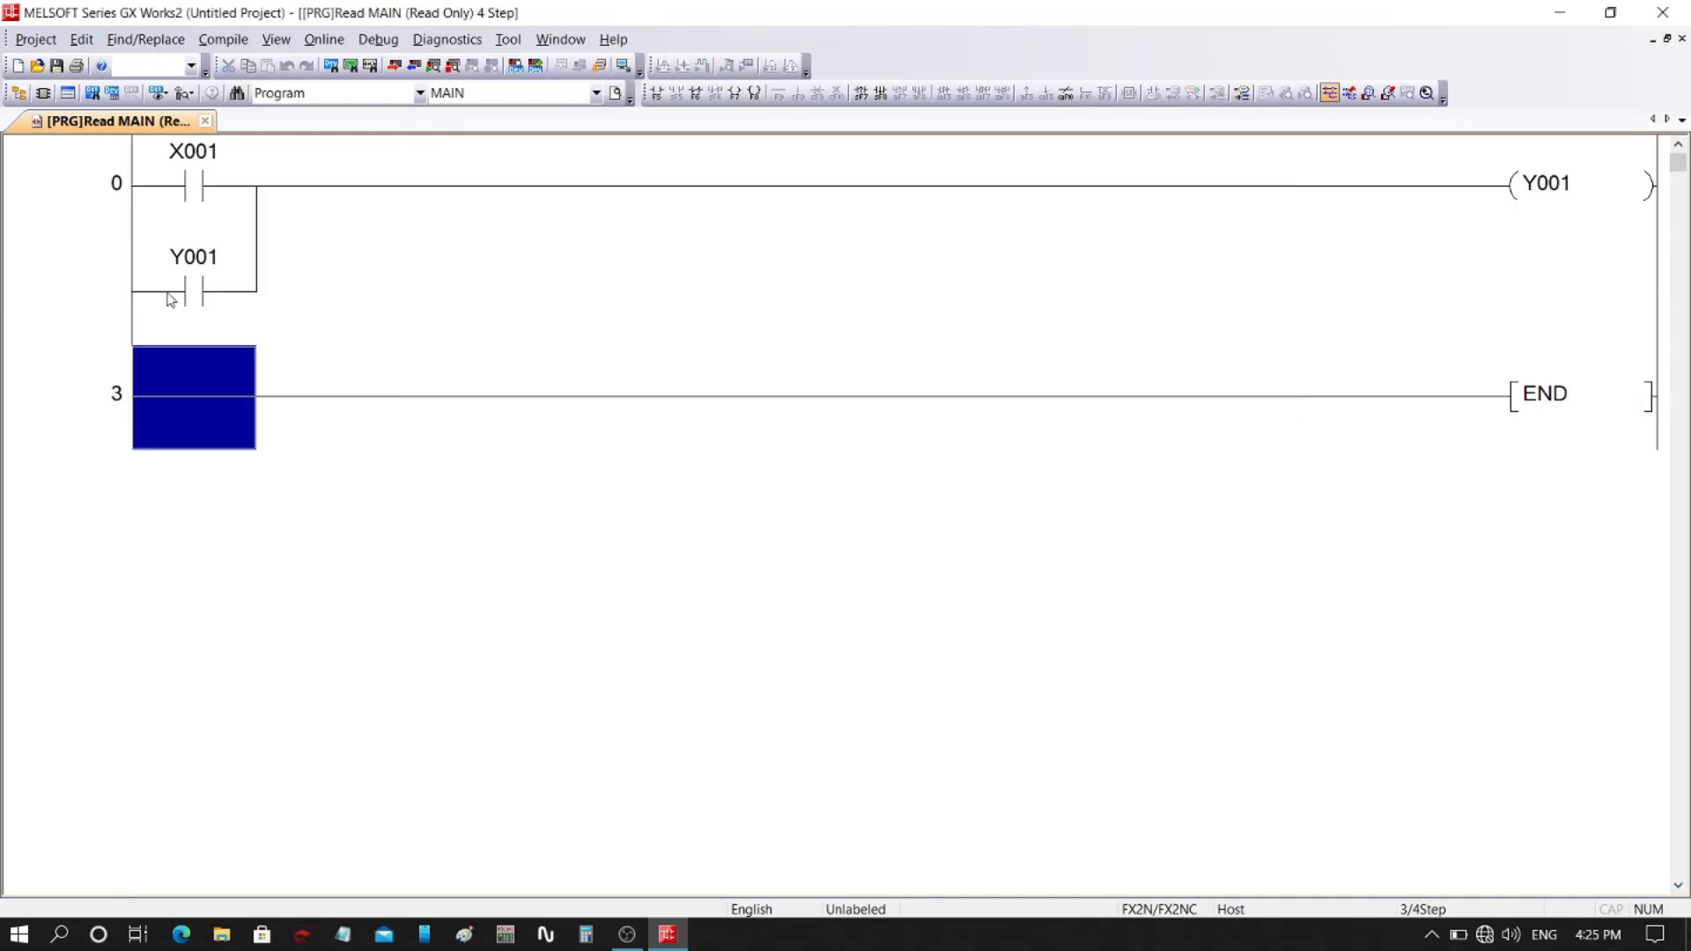